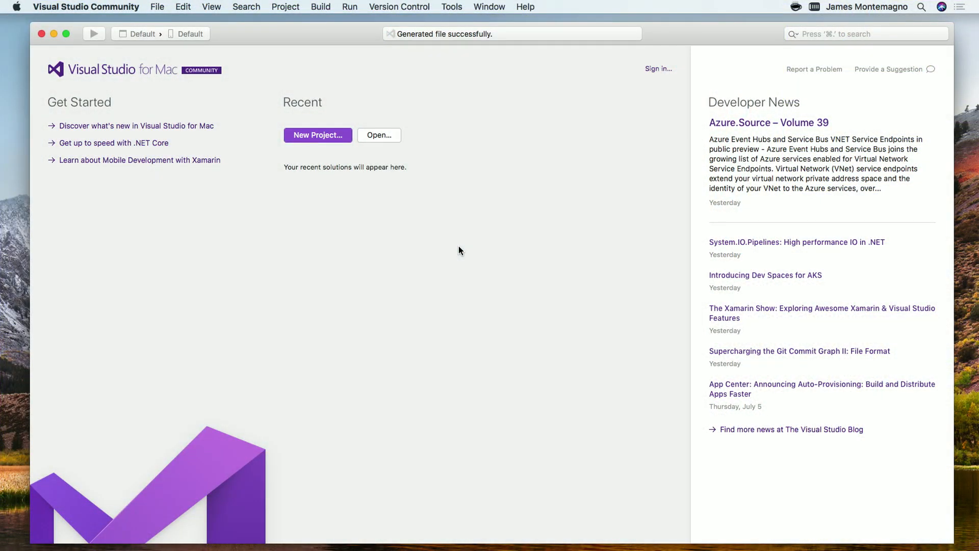
Start a new project and browse to the Multiplatform App templates showing Blank Forms App.
{"action": "left_click", "coordinate": [317, 134]}
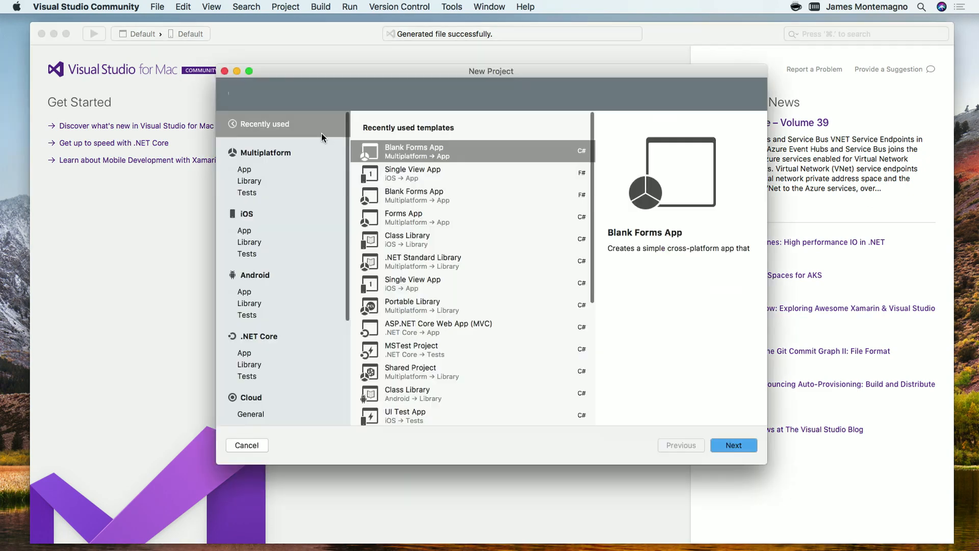
{"action": "left_click", "coordinate": [438, 151]}
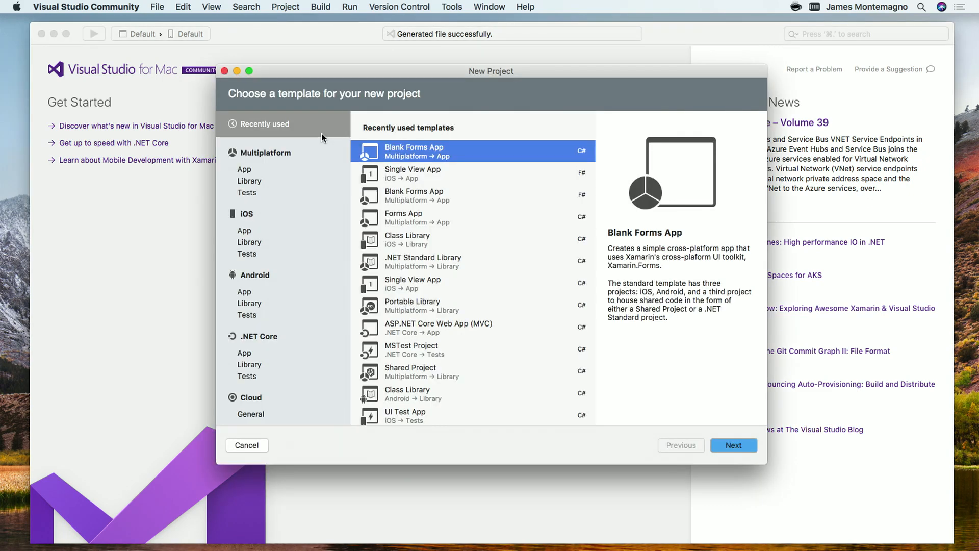
{"action": "scroll", "scroll_direction": "down", "scroll_amount": 3}
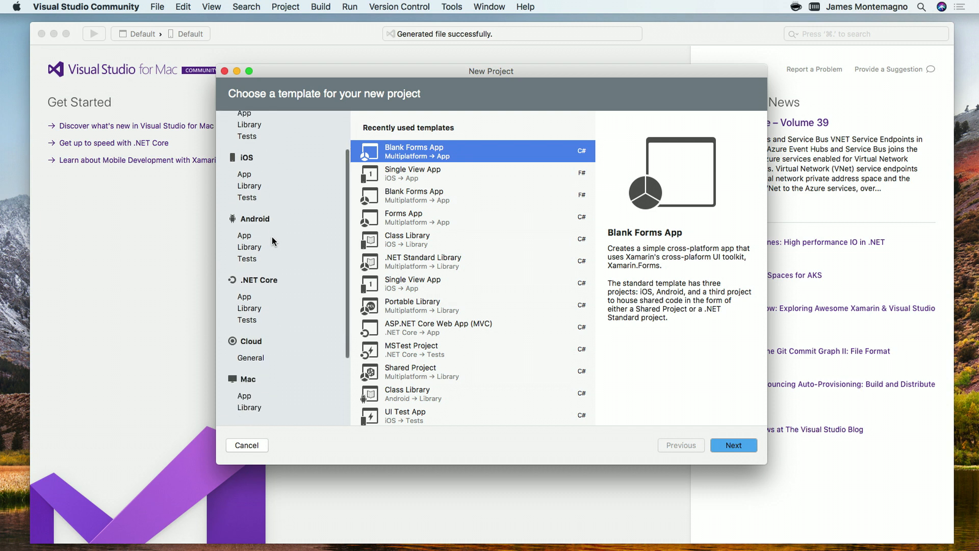
{"action": "scroll", "scroll_direction": "down", "scroll_amount": 3}
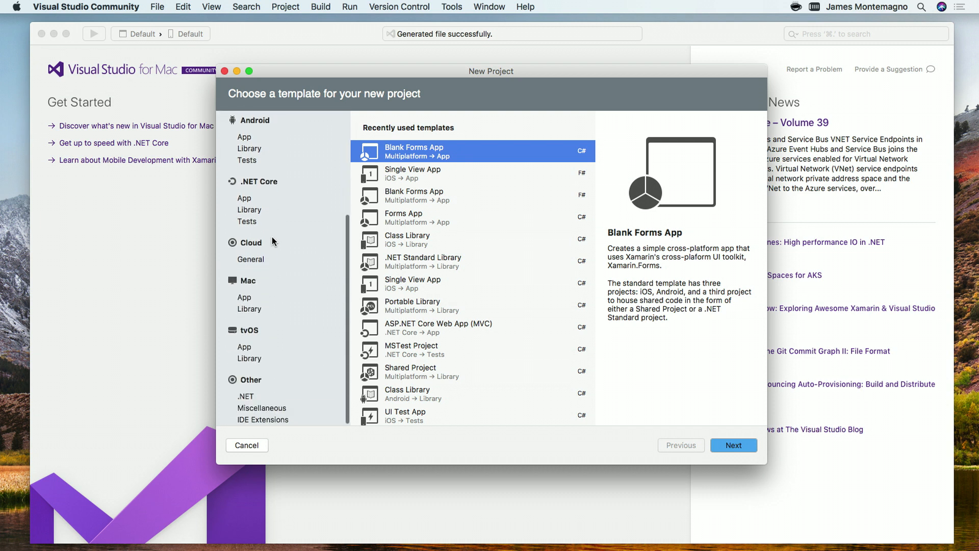
{"action": "scroll", "scroll_direction": "up", "scroll_amount": 3}
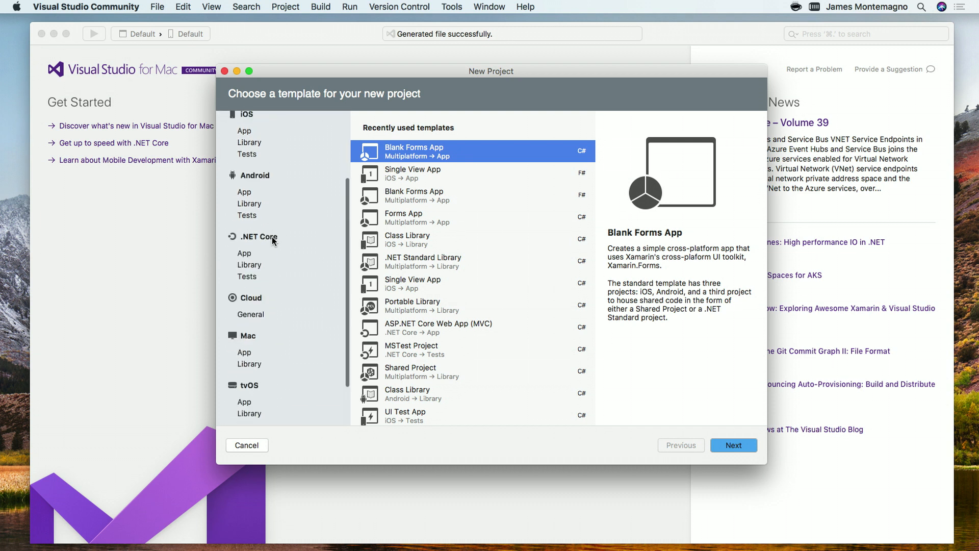
{"action": "left_click", "coordinate": [244, 169]}
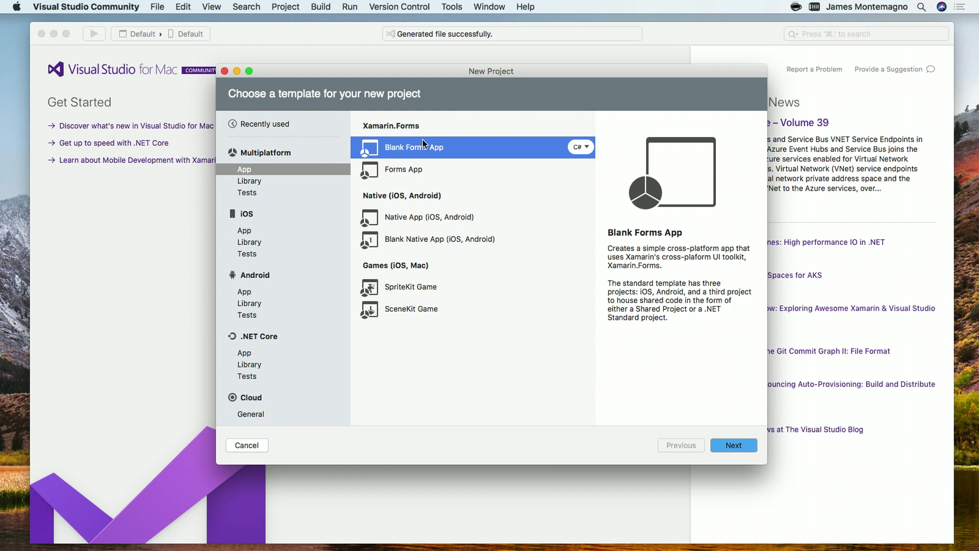
{"action": "mouse_move", "coordinate": [733, 445]}
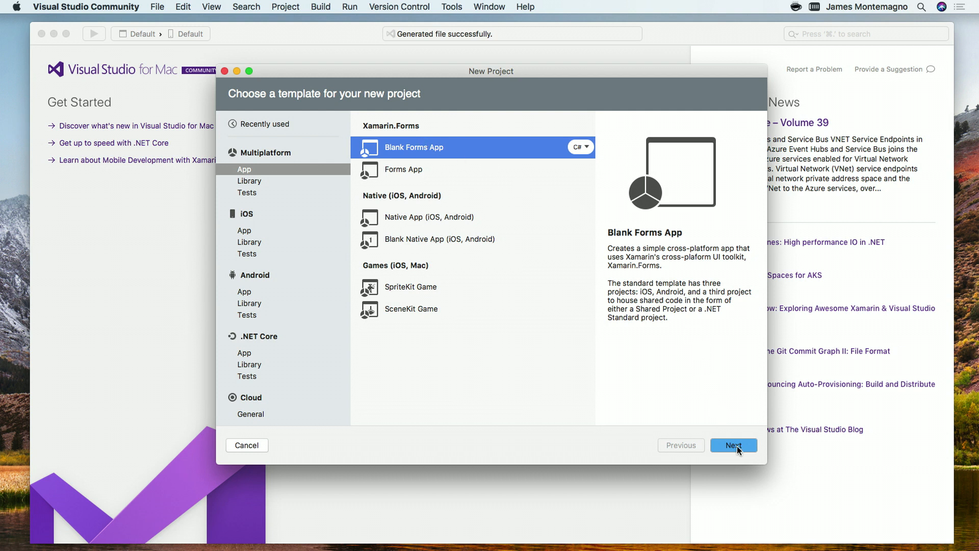
Name the app AwesomeApp, keeping Android, iOS and .NET Standard, and continue to project location.
{"action": "left_click", "coordinate": [733, 444]}
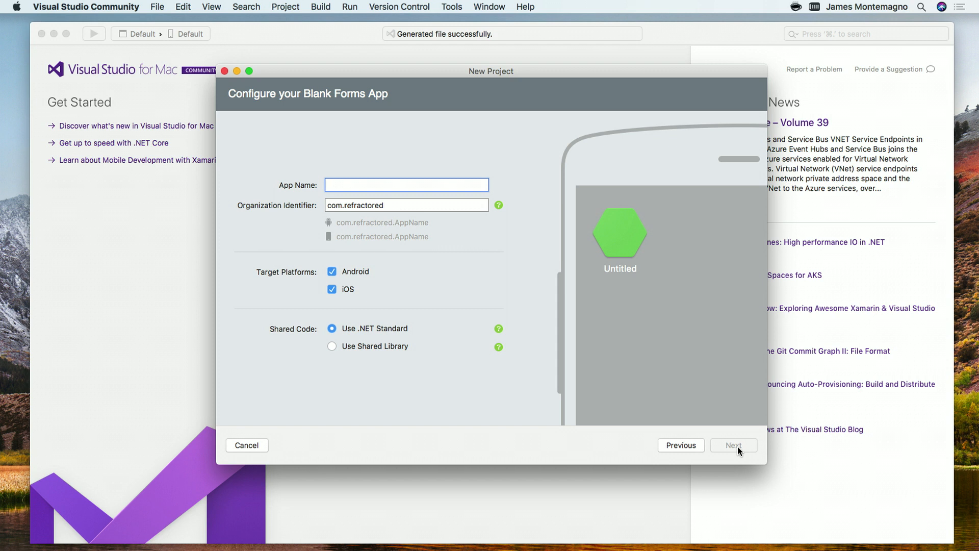
{"action": "type", "text": "Awesome"}
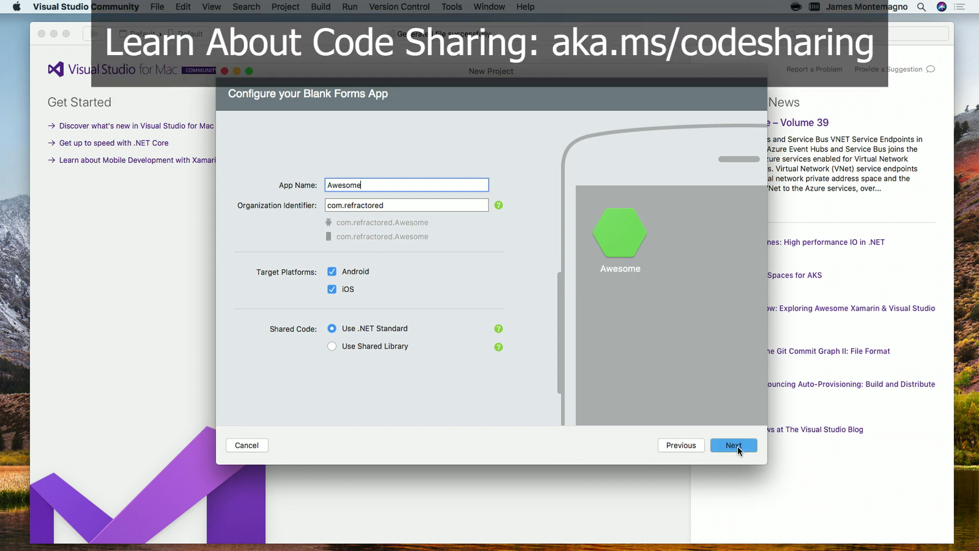
{"action": "type", "text": "App"}
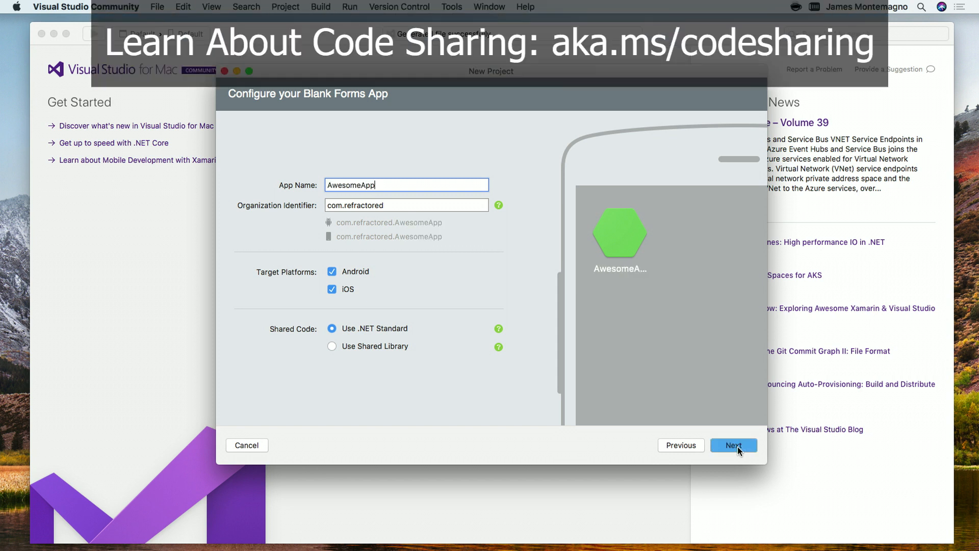
{"action": "mouse_move", "coordinate": [356, 277]}
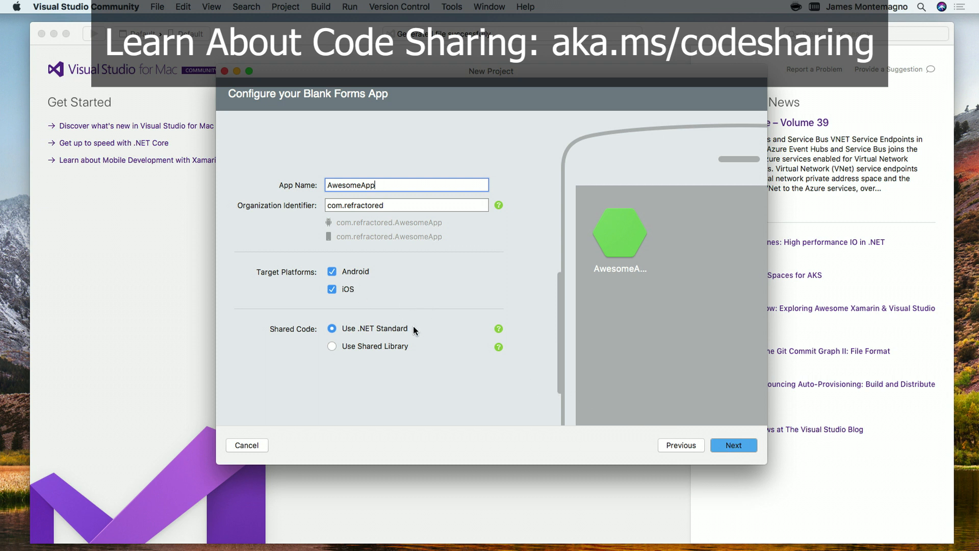
{"action": "mouse_move", "coordinate": [438, 332]}
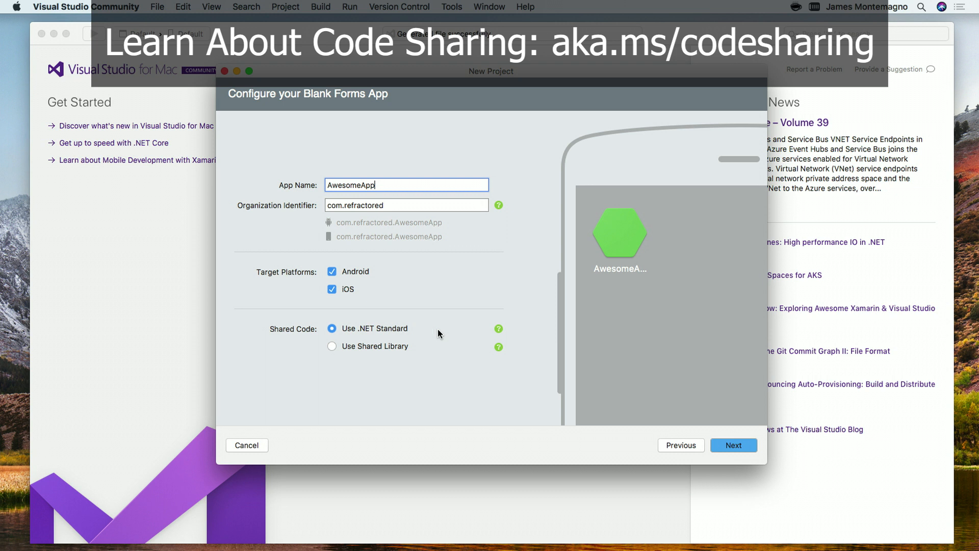
{"action": "left_click", "coordinate": [733, 445]}
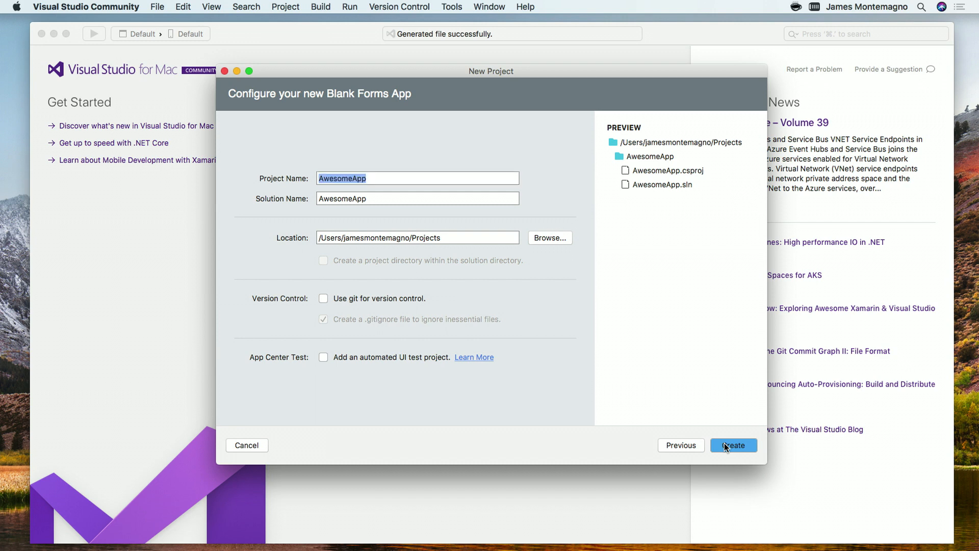
Create the AwesomeApp solution so MainPage.xaml opens with shared, Android and iOS projects.
{"action": "left_click", "coordinate": [733, 445]}
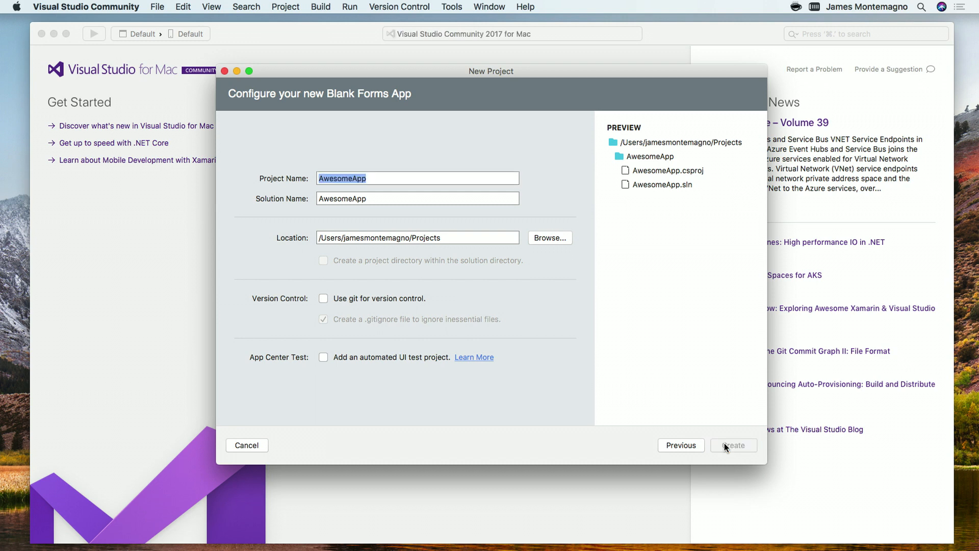
{"action": "left_click", "coordinate": [733, 445]}
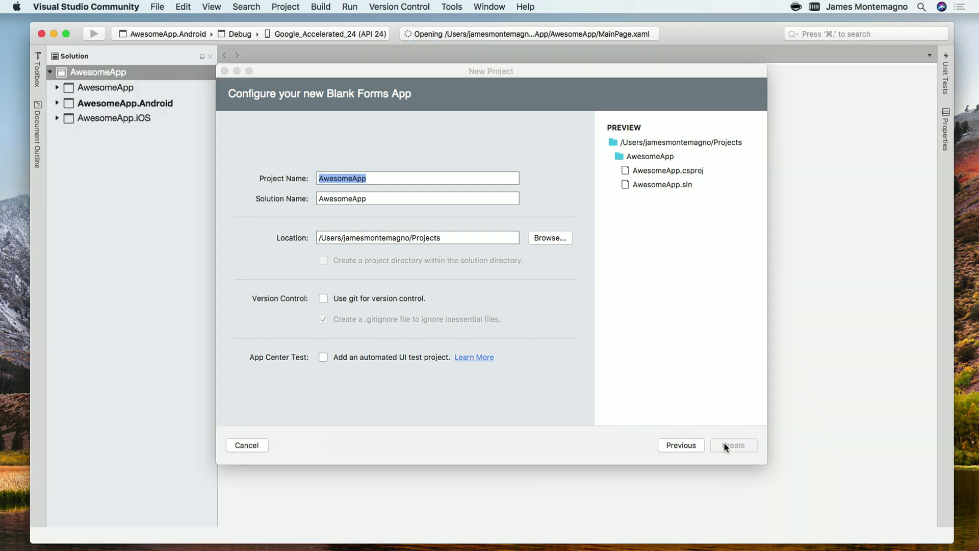
{"action": "left_click", "coordinate": [733, 444]}
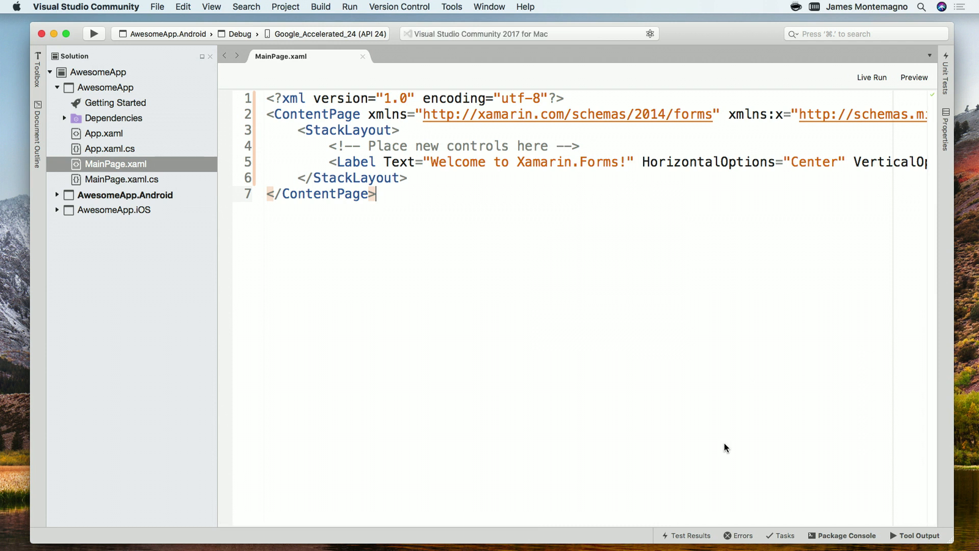
{"action": "mouse_move", "coordinate": [270, 175]}
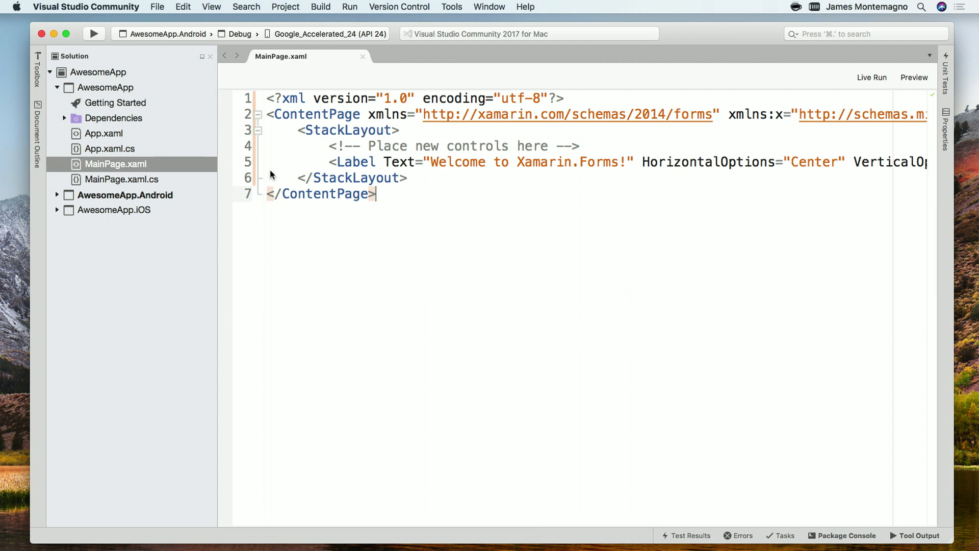
Restore NuGet packages for the whole AwesomeApp solution from its context menu.
{"action": "left_click", "coordinate": [100, 71]}
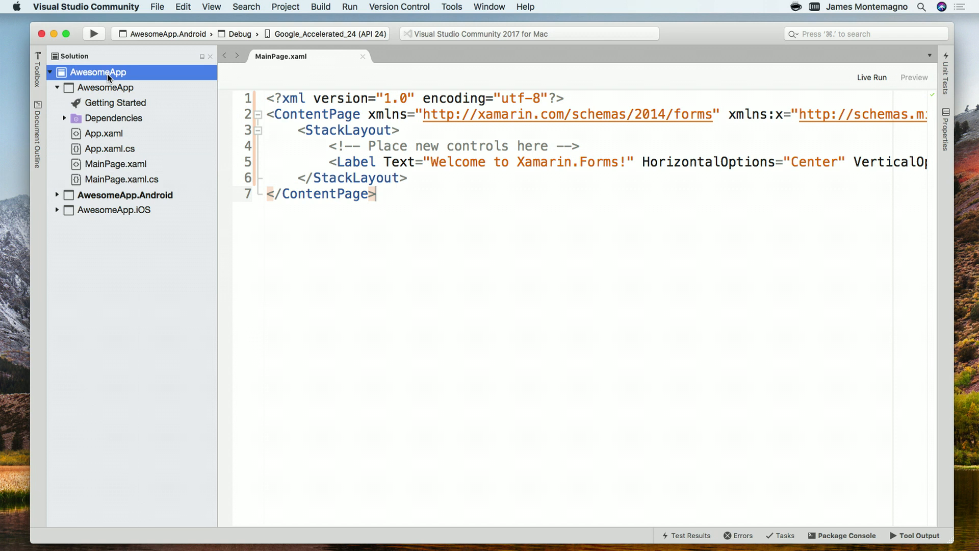
{"action": "right_click", "coordinate": [97, 71]}
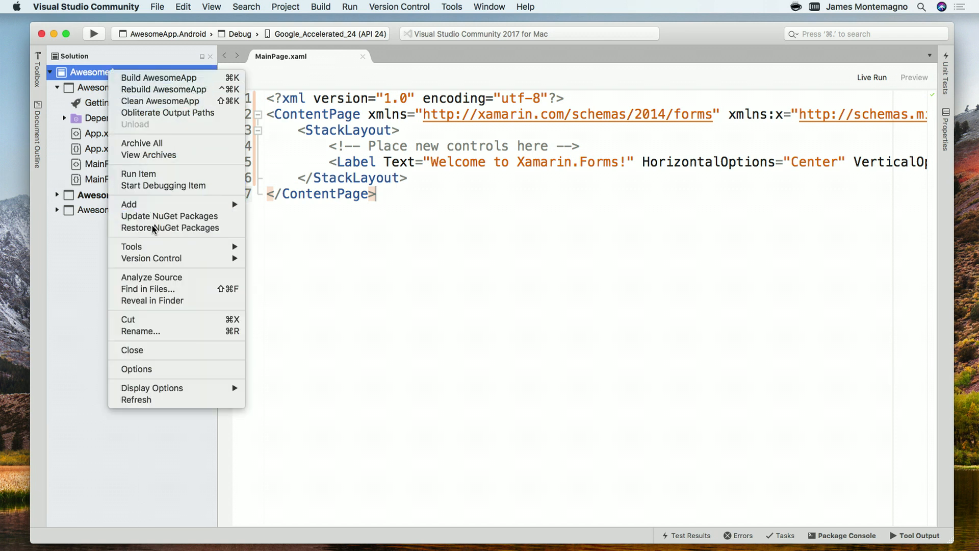
{"action": "left_click", "coordinate": [170, 228]}
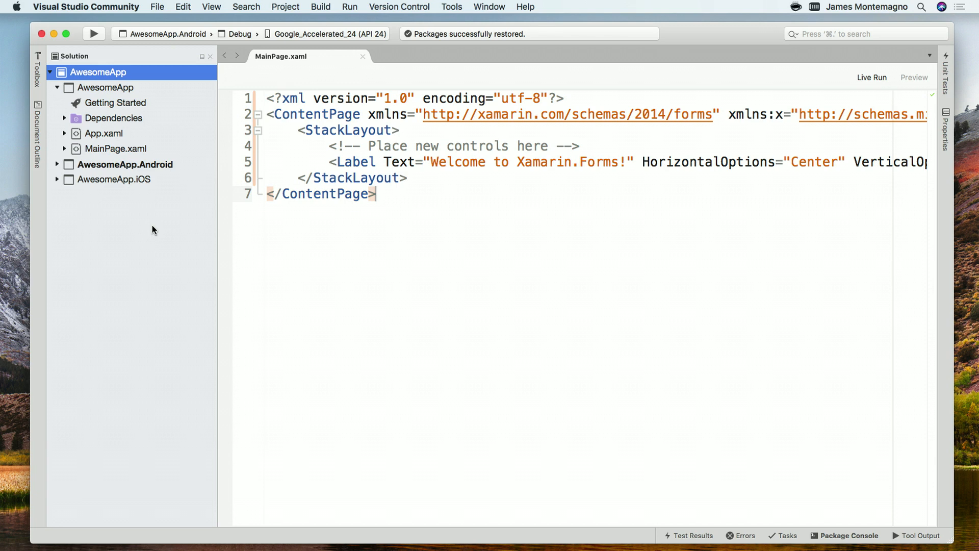
{"action": "mouse_move", "coordinate": [62, 135]}
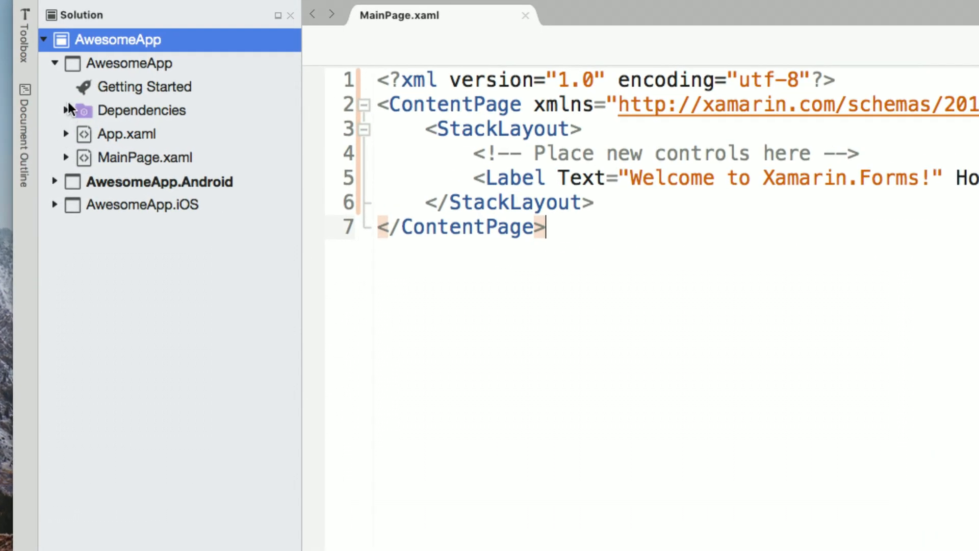
Peek inside the AwesomeApp.Android project, collapse it, and select MainPage.xaml in the shared project.
{"action": "left_click", "coordinate": [131, 64]}
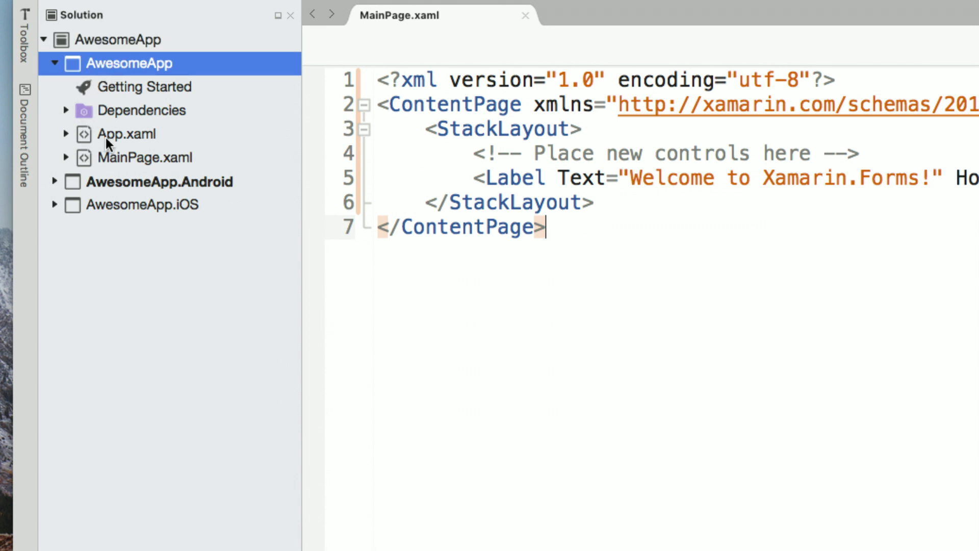
{"action": "mouse_move", "coordinate": [104, 188]}
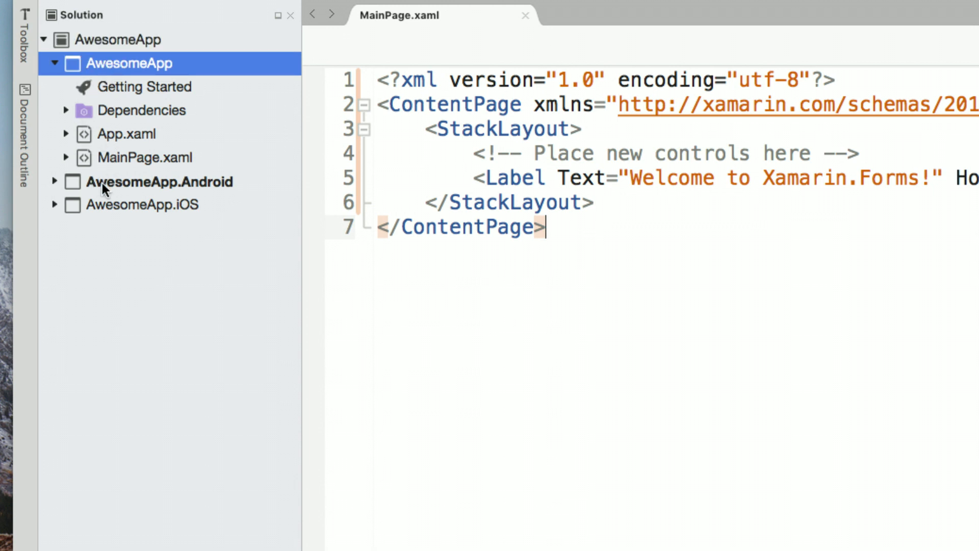
{"action": "left_click", "coordinate": [140, 204]}
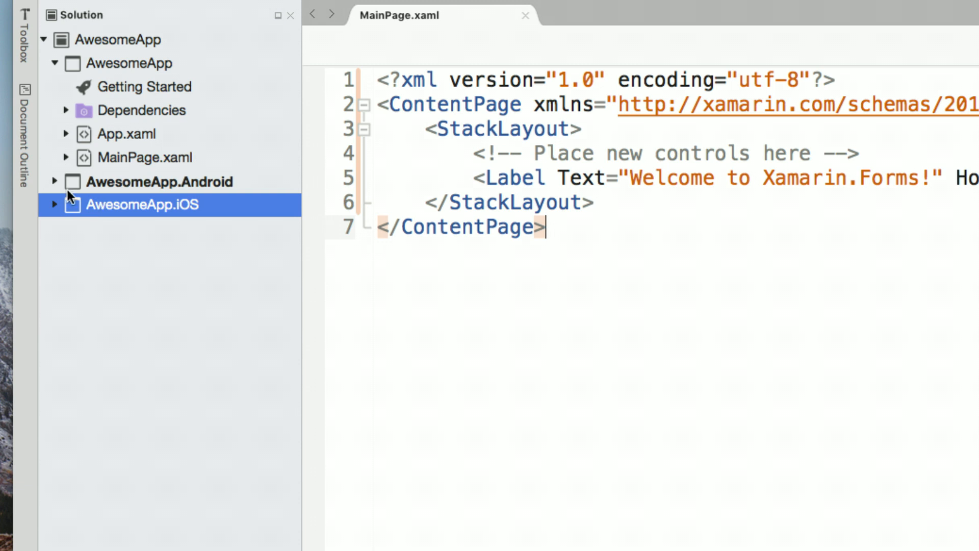
{"action": "left_click", "coordinate": [55, 181]}
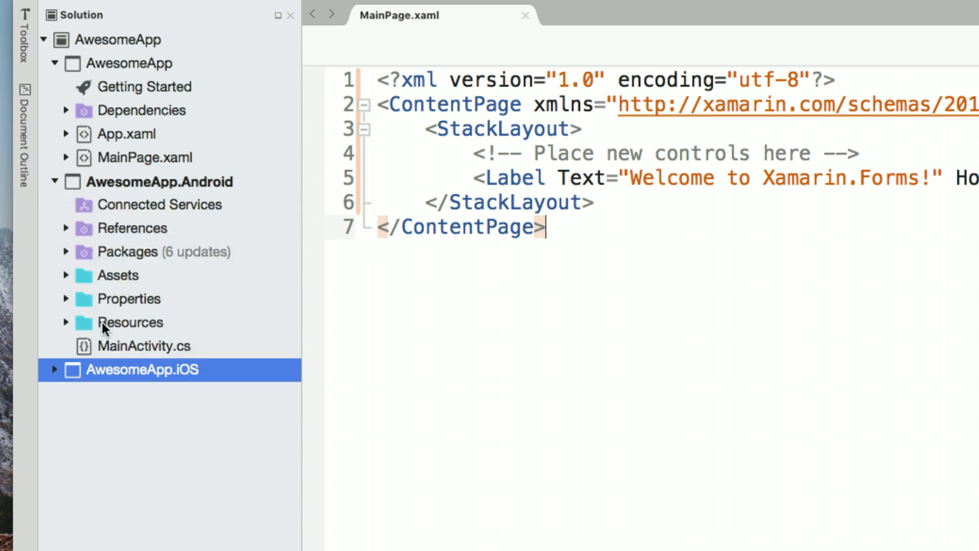
{"action": "left_click", "coordinate": [55, 181]}
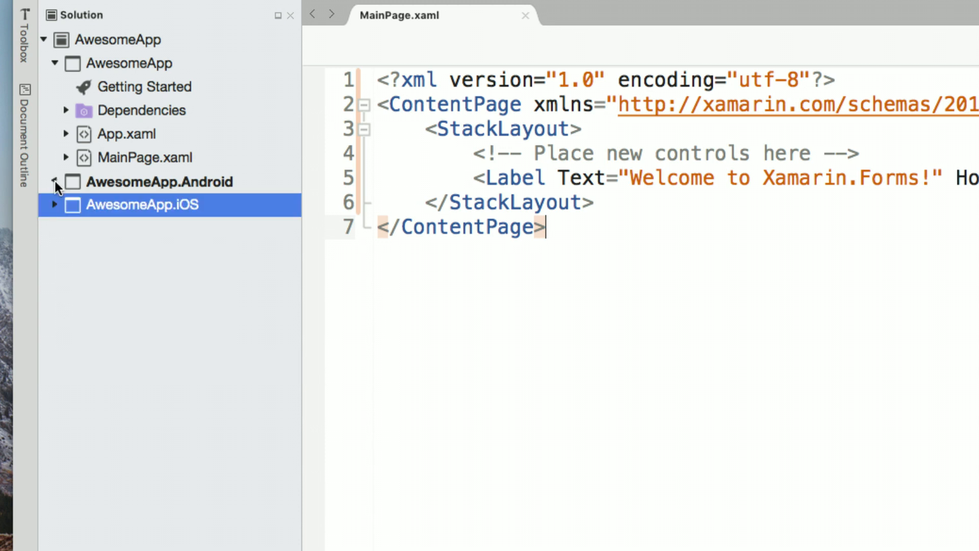
{"action": "left_click", "coordinate": [145, 157]}
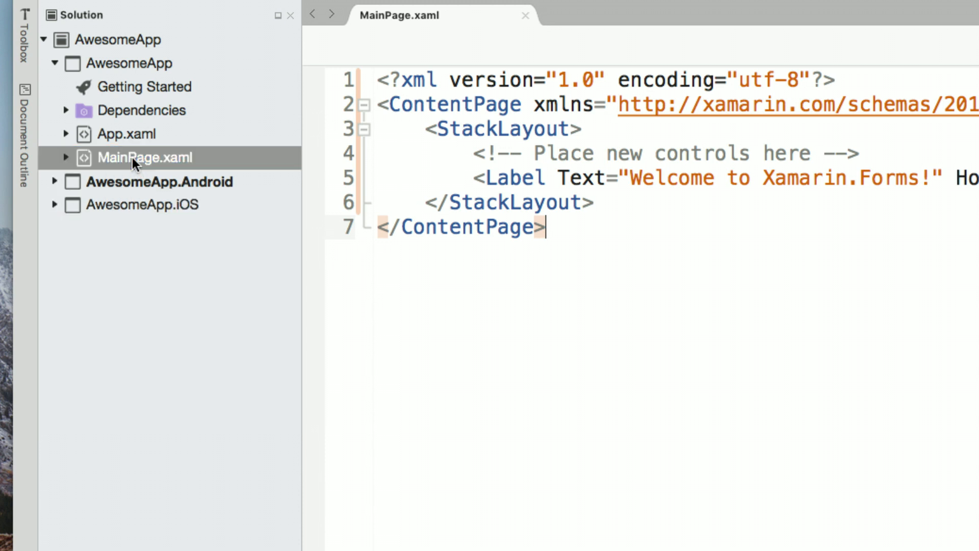
{"action": "mouse_move", "coordinate": [74, 138]}
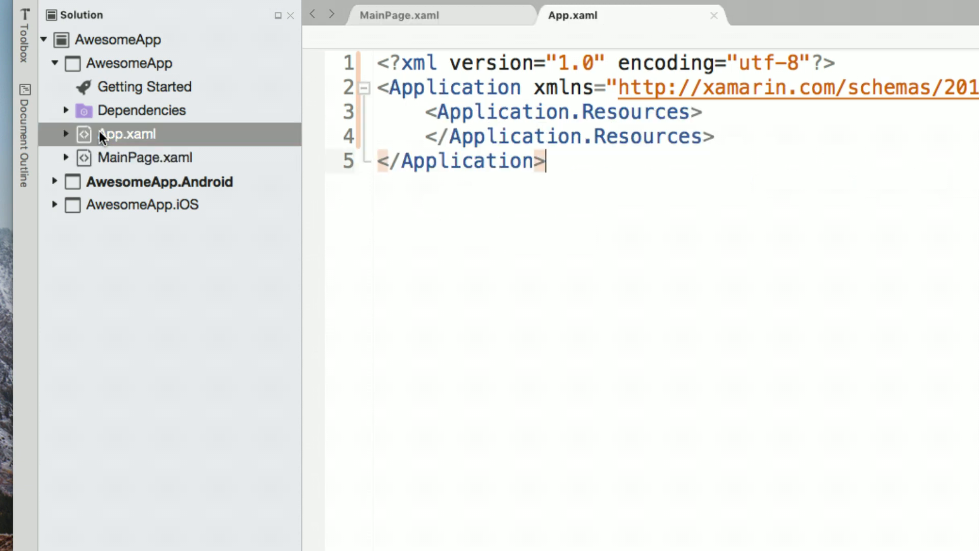
Reveal App.xaml.cs under App.xaml, then bring MainPage.xaml back to the front.
{"action": "left_click", "coordinate": [65, 134]}
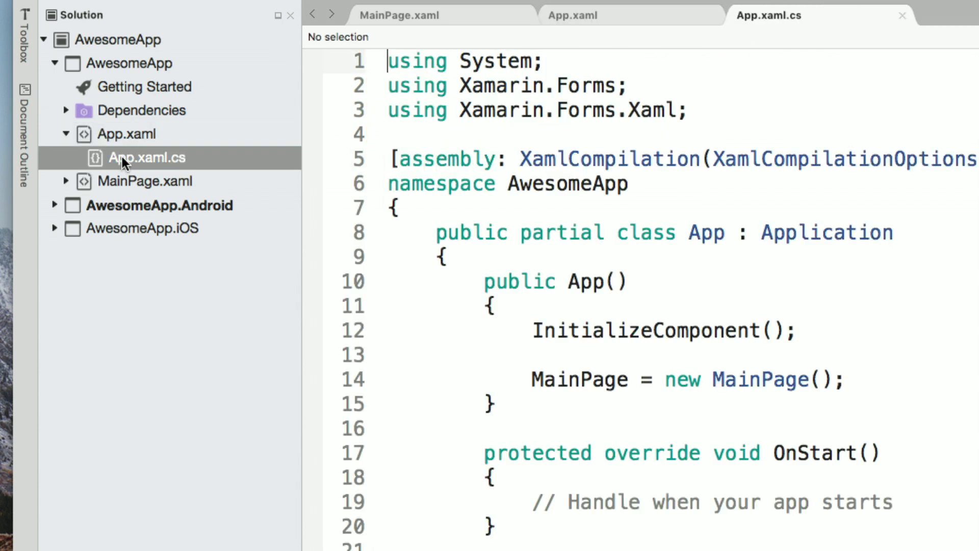
{"action": "mouse_move", "coordinate": [774, 381]}
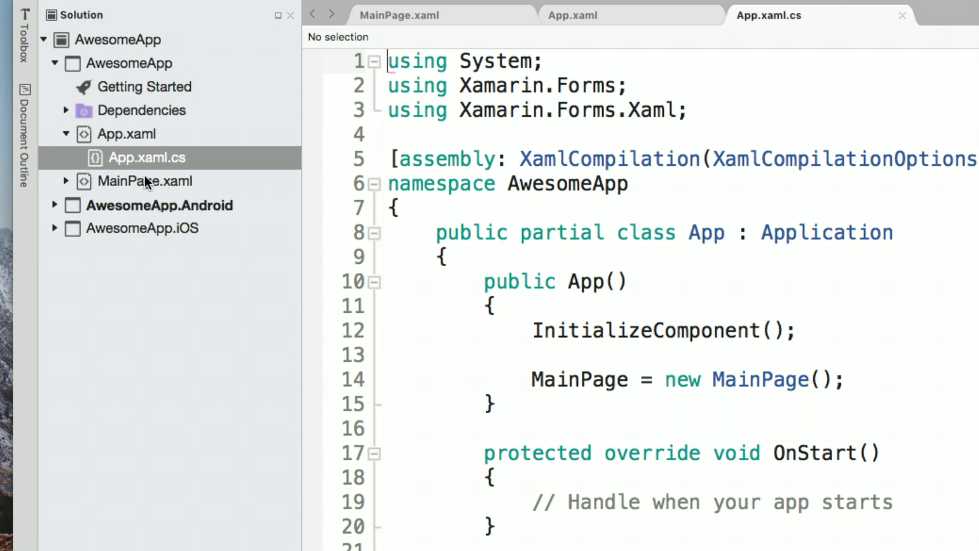
{"action": "left_click", "coordinate": [145, 180]}
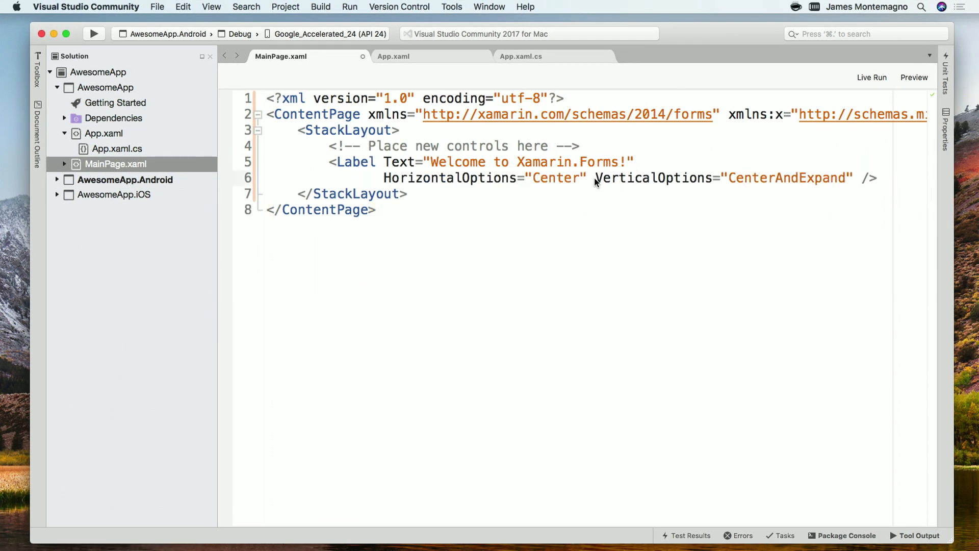
Move the Label's VerticalOptions attribute onto its own line in MainPage.xaml.
{"action": "key", "text": "Return"}
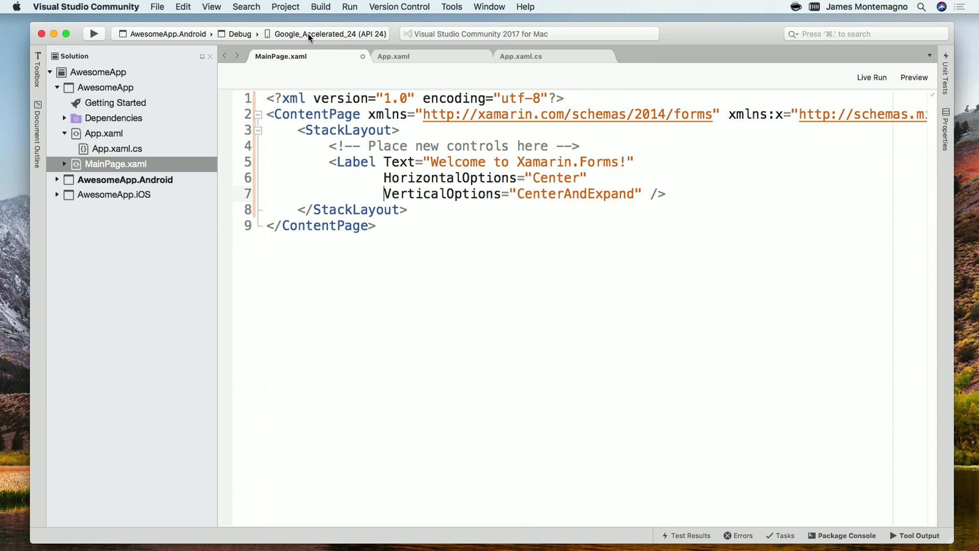
{"action": "mouse_move", "coordinate": [178, 40]}
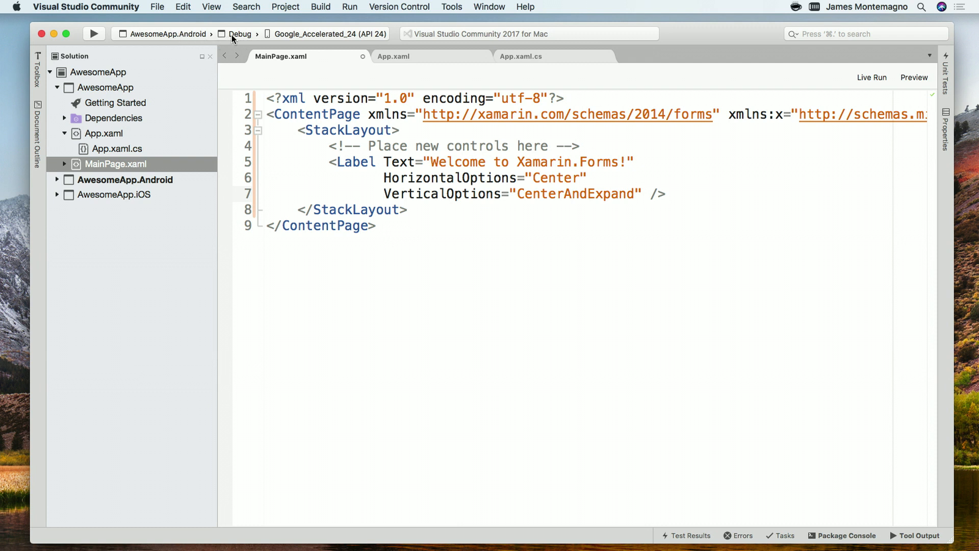
Target the Google_Accelerated_24 (API 24) emulator and run AwesomeApp on it.
{"action": "left_click", "coordinate": [327, 34]}
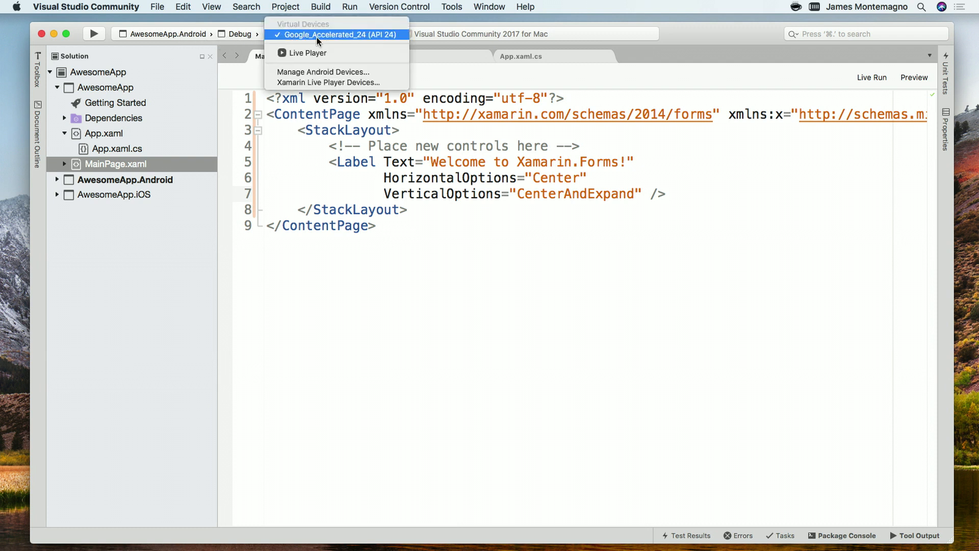
{"action": "left_click", "coordinate": [335, 34]}
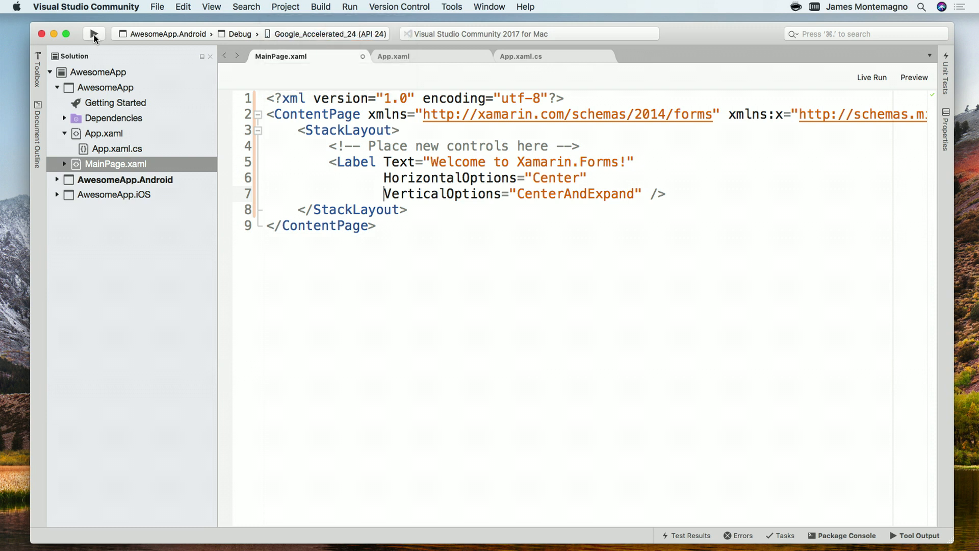
{"action": "left_click", "coordinate": [93, 34]}
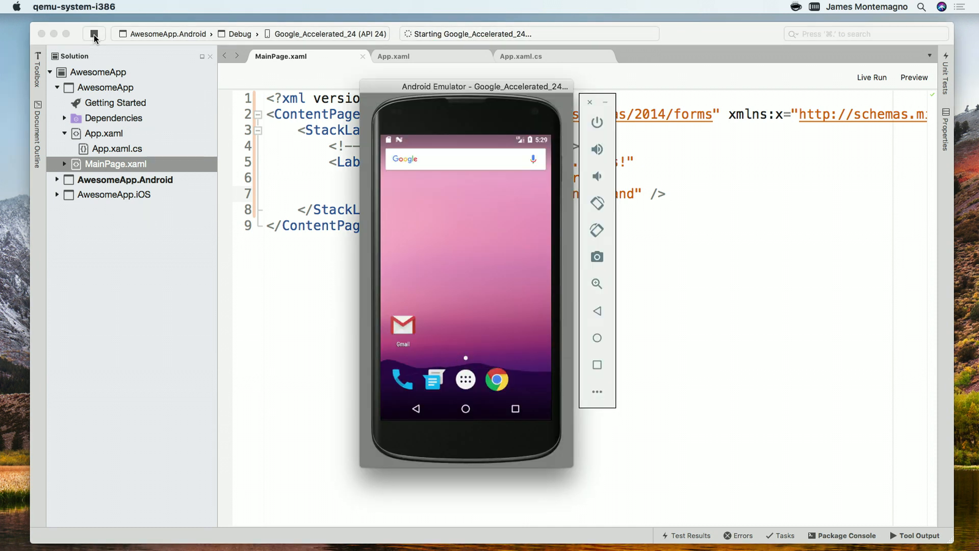
{"action": "left_click", "coordinate": [95, 33]}
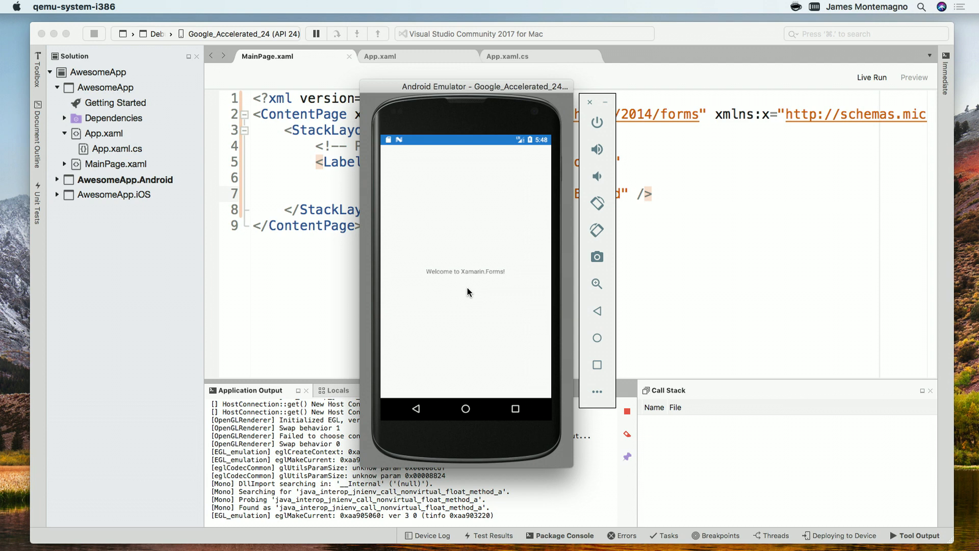
{"action": "mouse_move", "coordinate": [452, 276]}
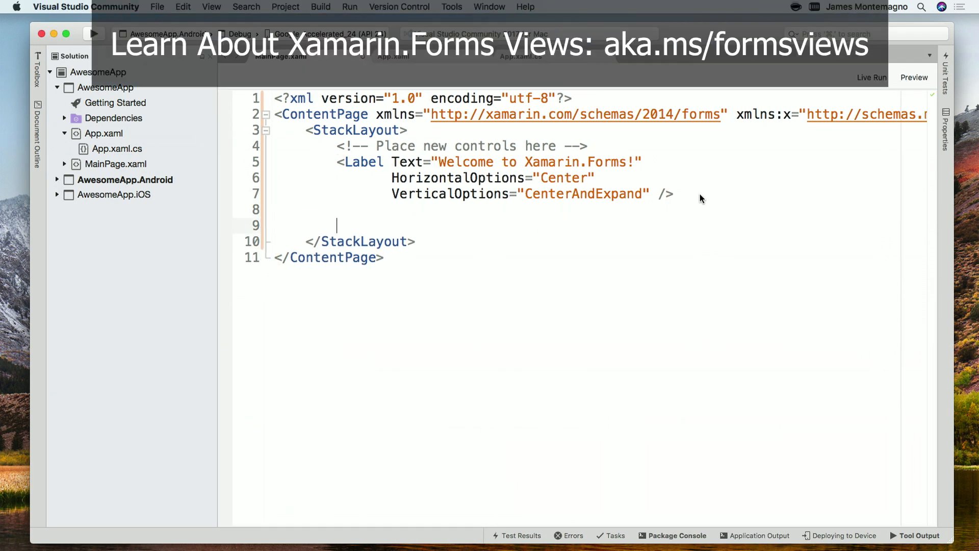
Add <Button Text="Click Me" Clicked="Handle_Clicked"/> with the handler generated in MainPage.xaml.cs.
{"action": "type", "text": "<Button"}
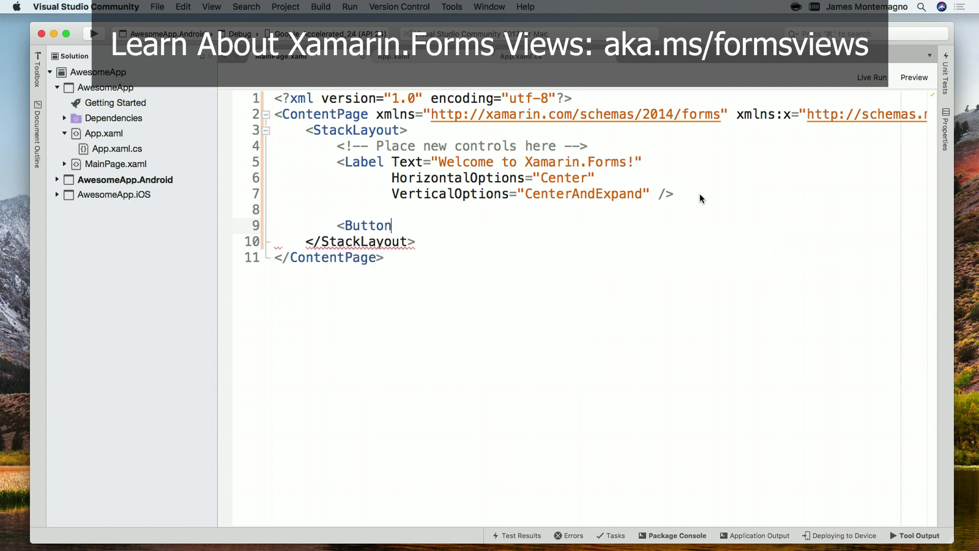
{"action": "type", "text": "tex"}
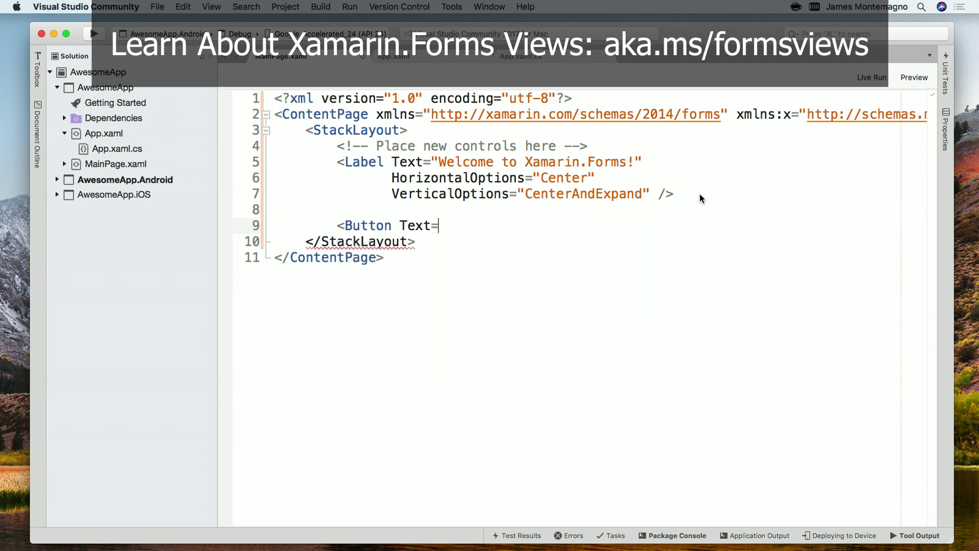
{"action": "type", "text": "\"Cli\""}
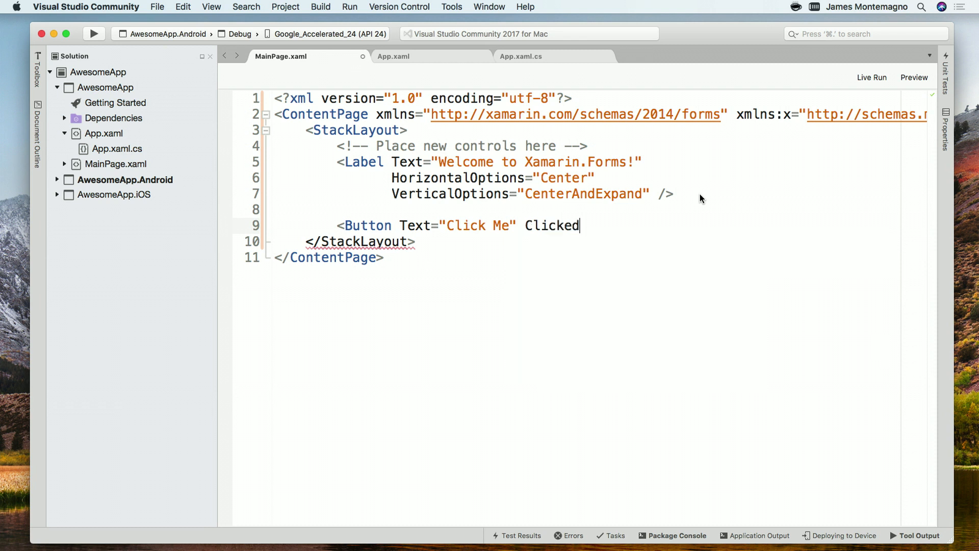
{"action": "type", "text": "=\""}
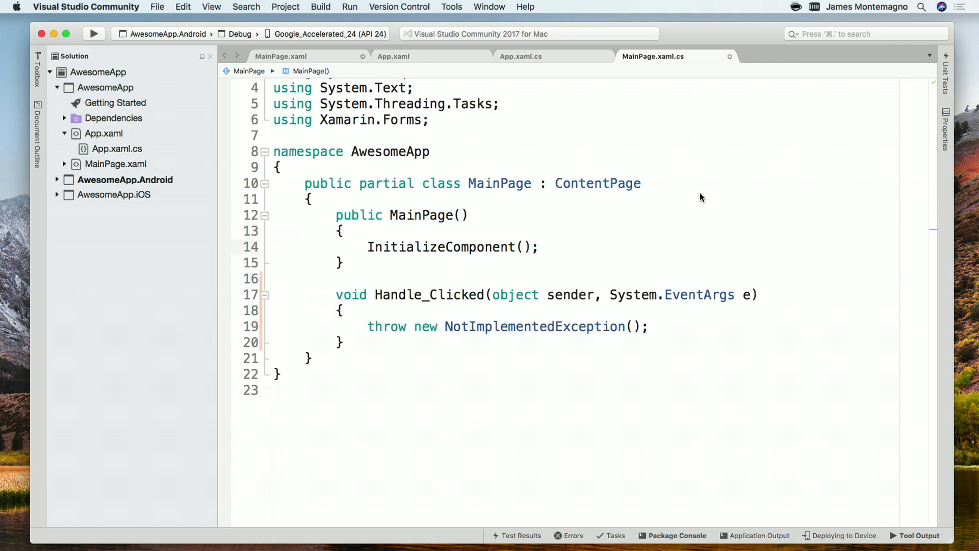
{"action": "left_click", "coordinate": [281, 56]}
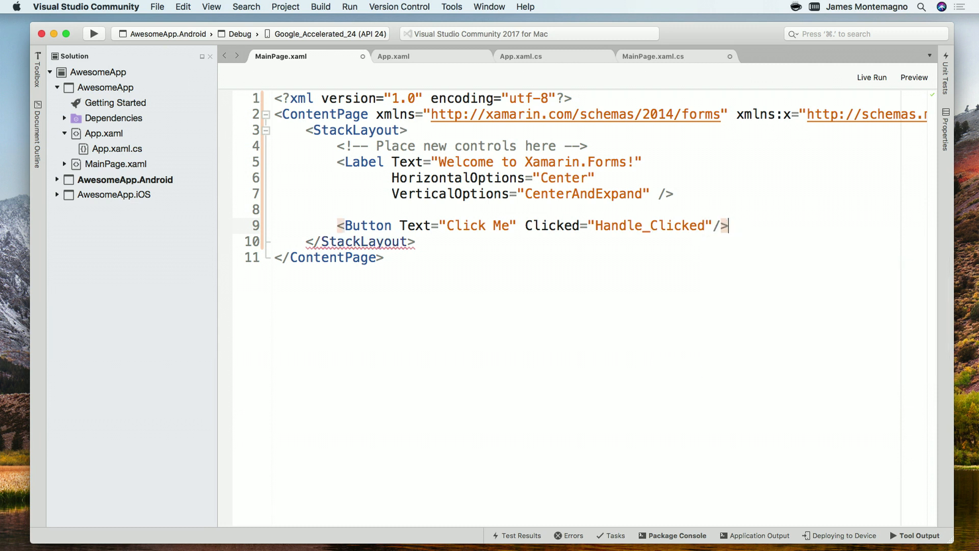
{"action": "mouse_move", "coordinate": [736, 232]}
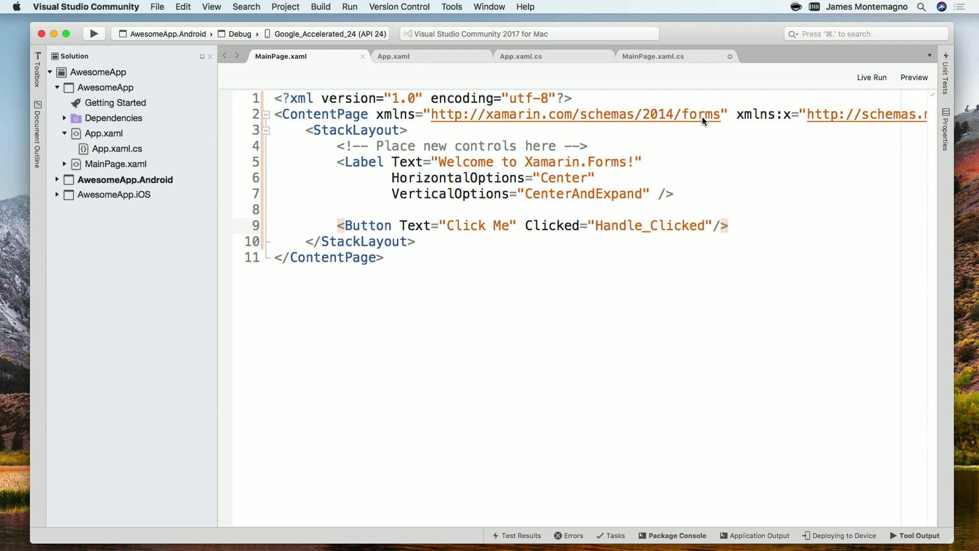
In MainPage.xaml.cs declare int count = 0 and increment count inside Handle_Clicked.
{"action": "left_click", "coordinate": [654, 56]}
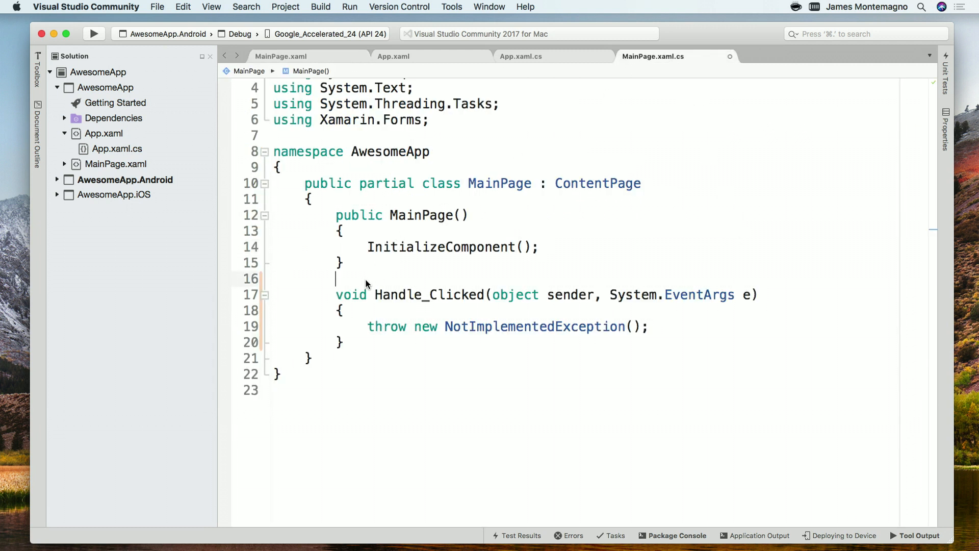
{"action": "type", "text": "int con"}
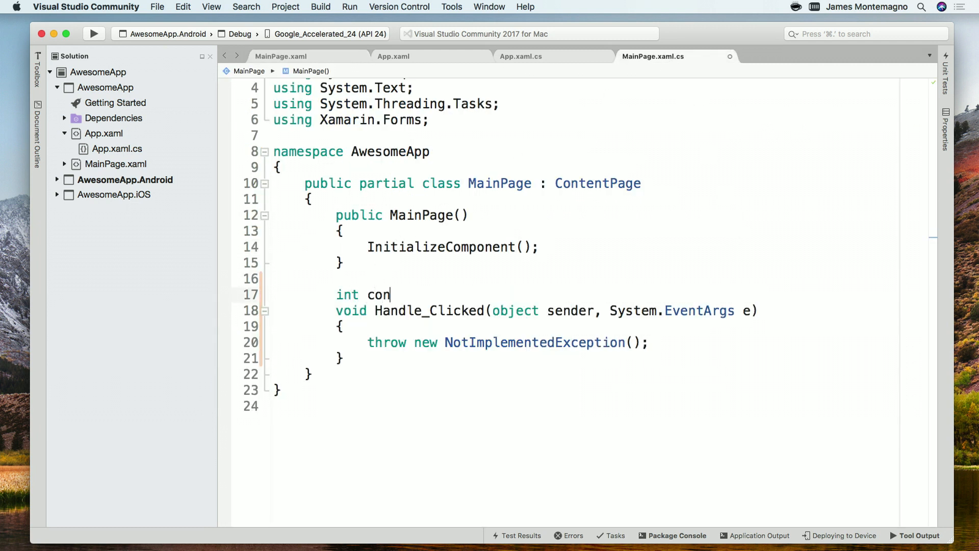
{"action": "type", "text": "unt = 0;"}
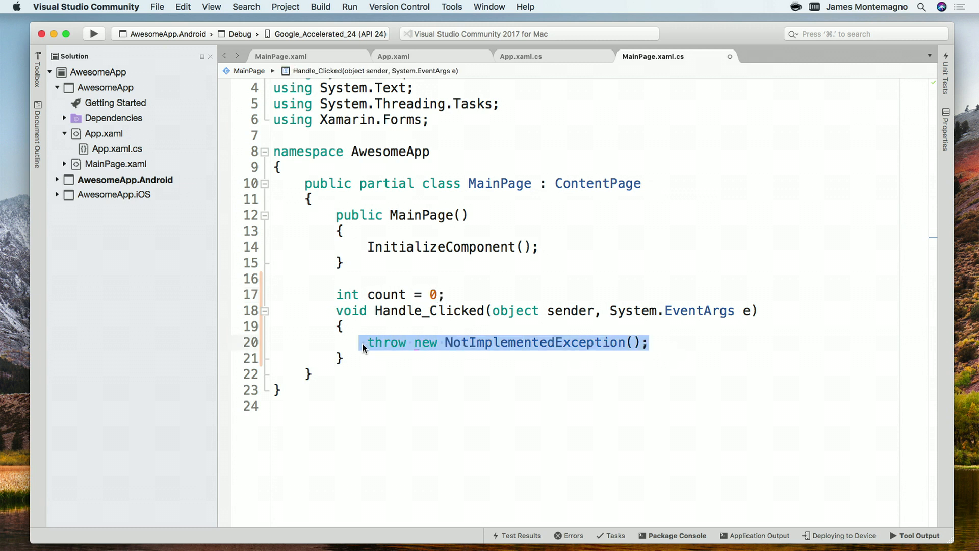
{"action": "type", "text": "count++;"}
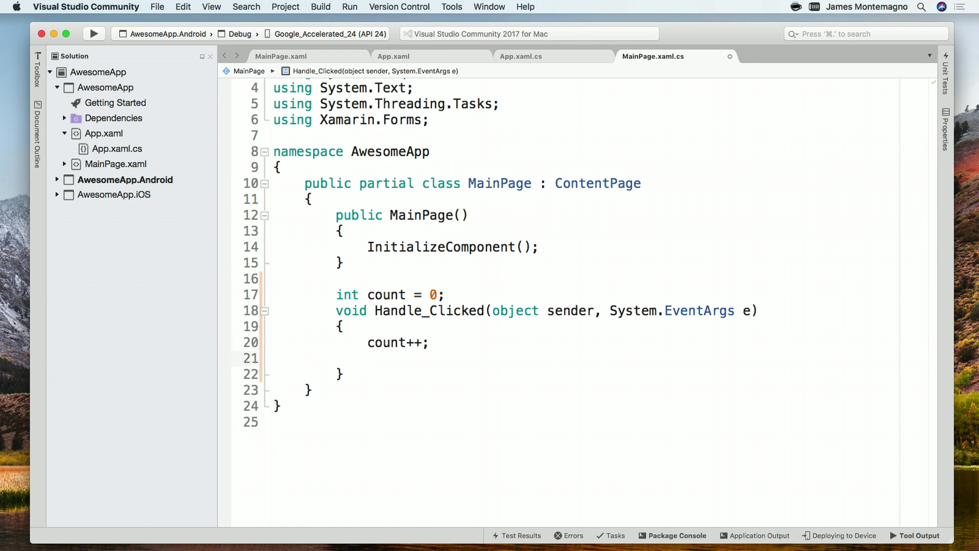
Set ((Button)sender).Text = $"You Clicked {count} times." as an interpolated string.
{"action": "type", "text": "((Buton))"}
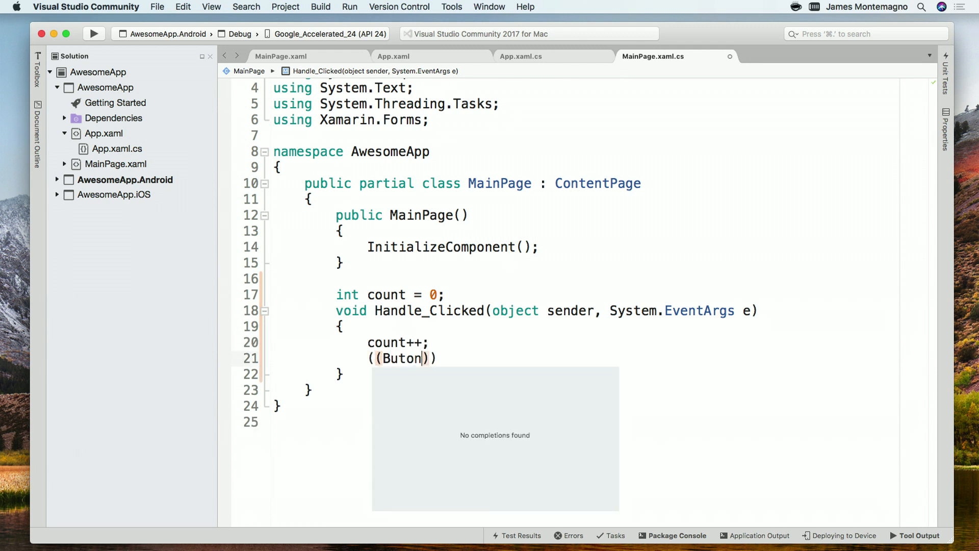
{"action": "type", "text": "s"}
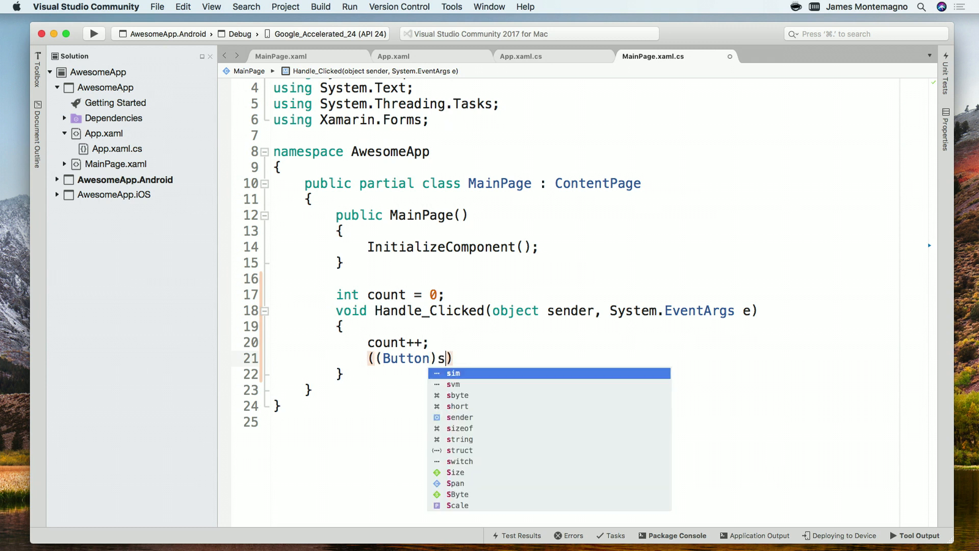
{"action": "type", "text": "ender).te"}
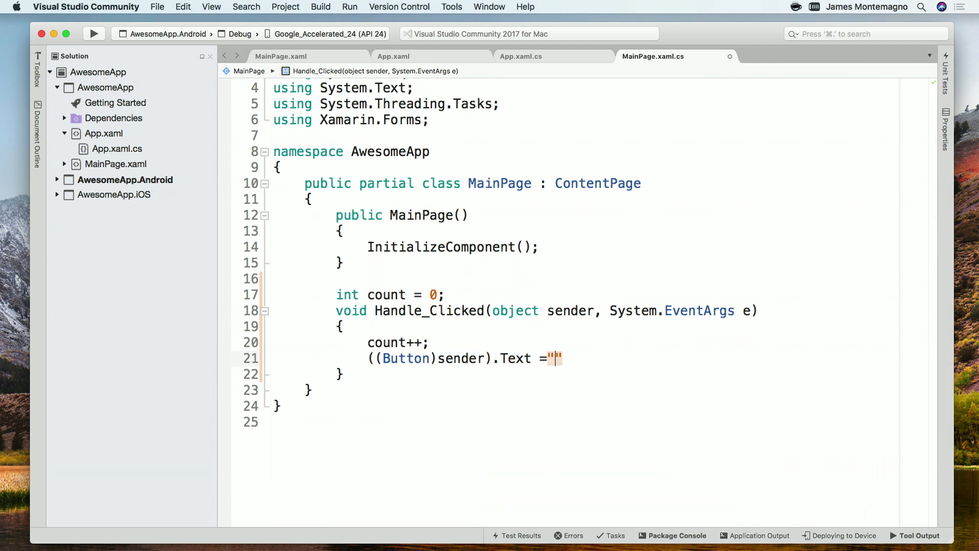
{"action": "type", "text": "You Cli"}
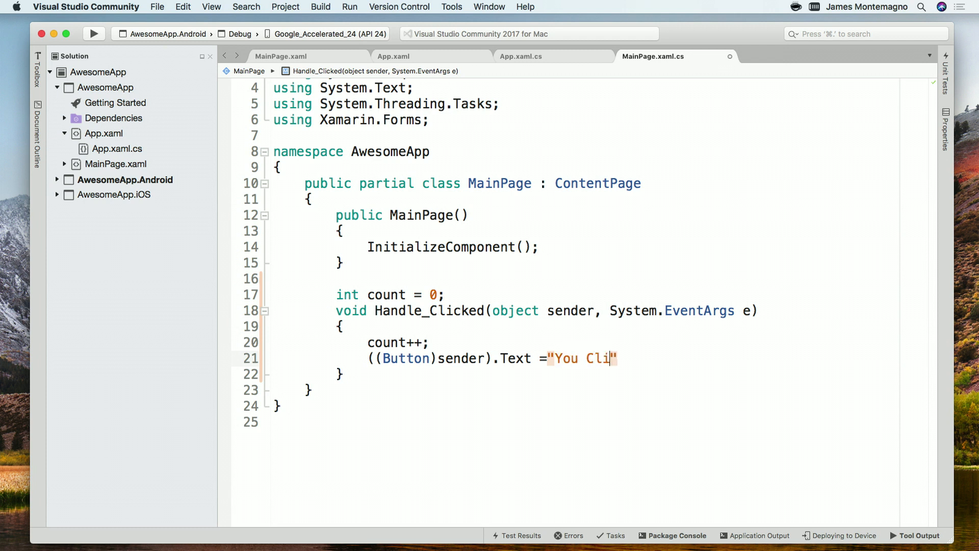
{"action": "type", "text": "cked {c"}
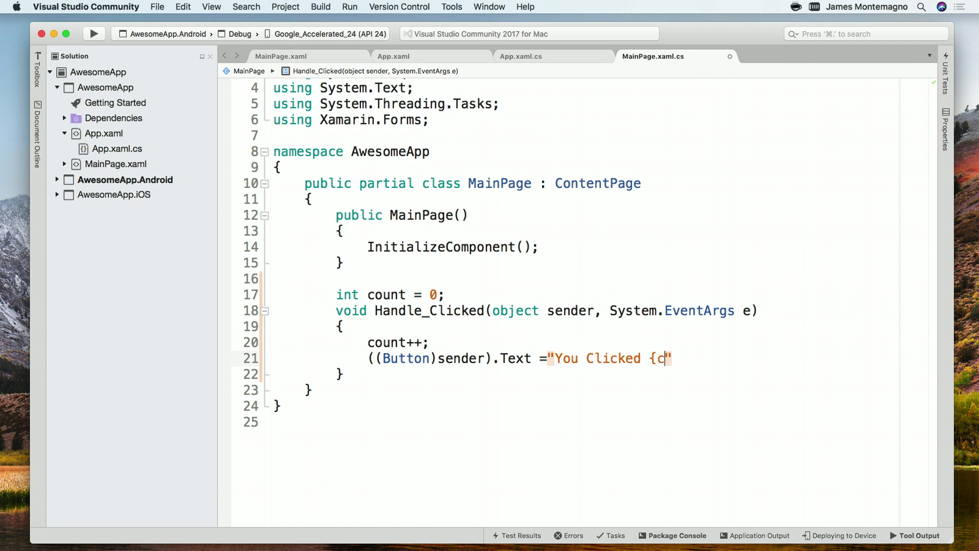
{"action": "type", "text": "ount} times"}
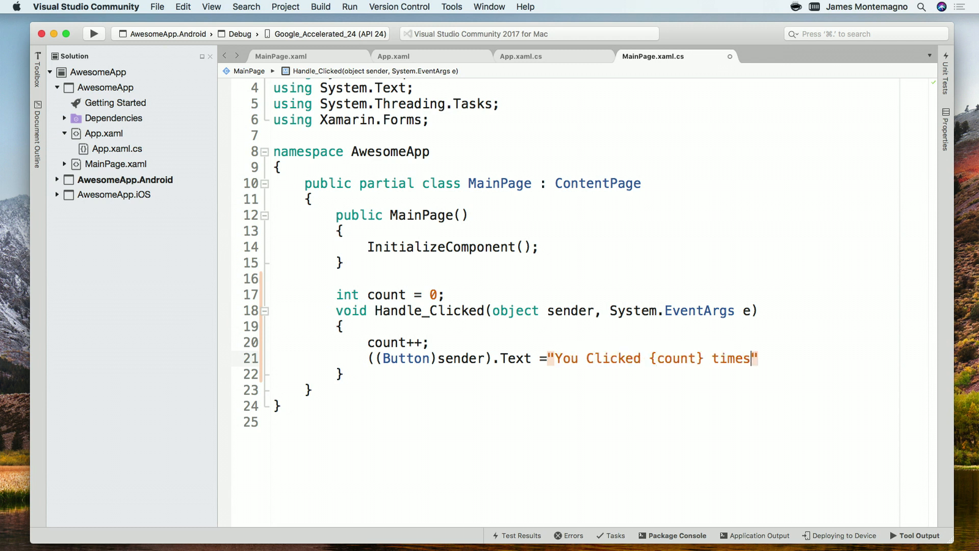
{"action": "type", "text": ".\";"}
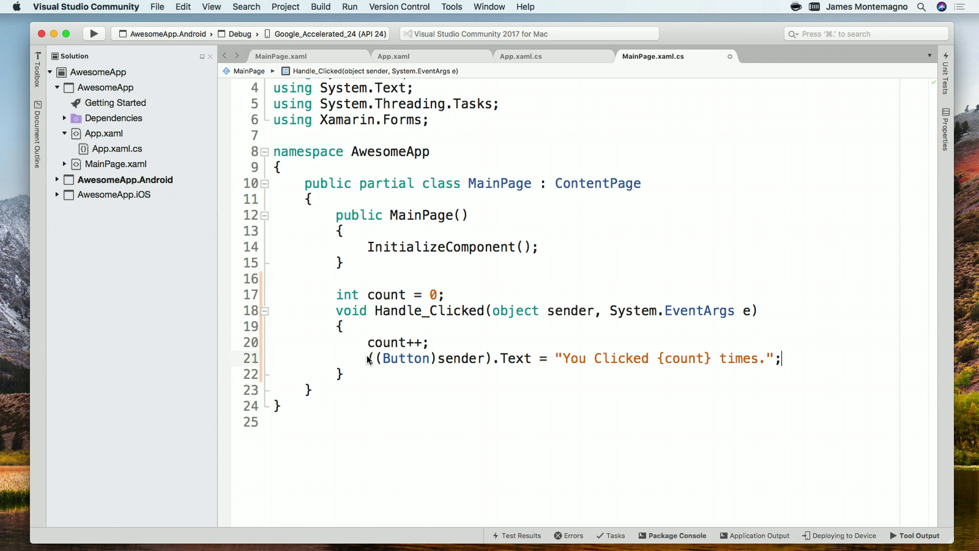
{"action": "type", "text": "$"}
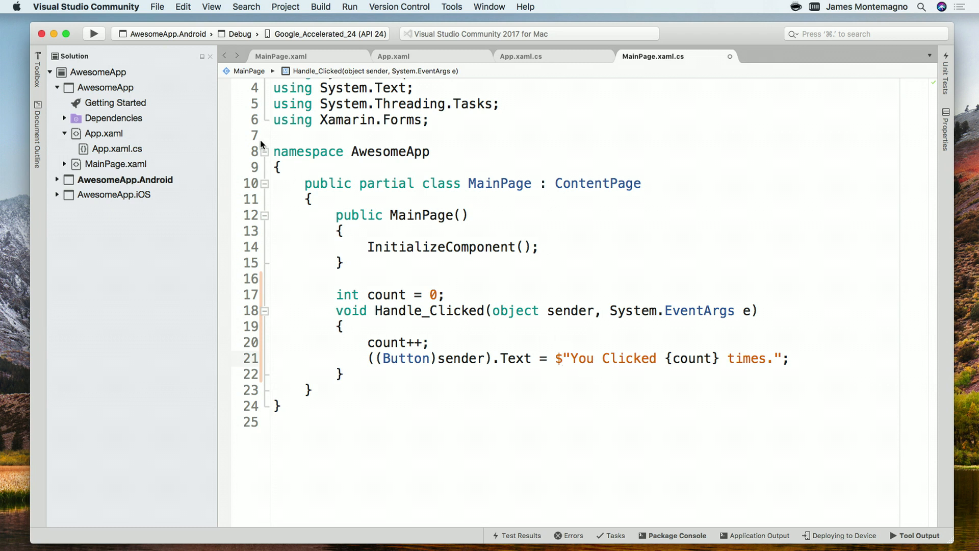
Deploy AwesomeApp to the Google_Accelerated_24 emulator and tap CLICK ME until it reads 'You Clicked 9 times'.
{"action": "left_click", "coordinate": [93, 34]}
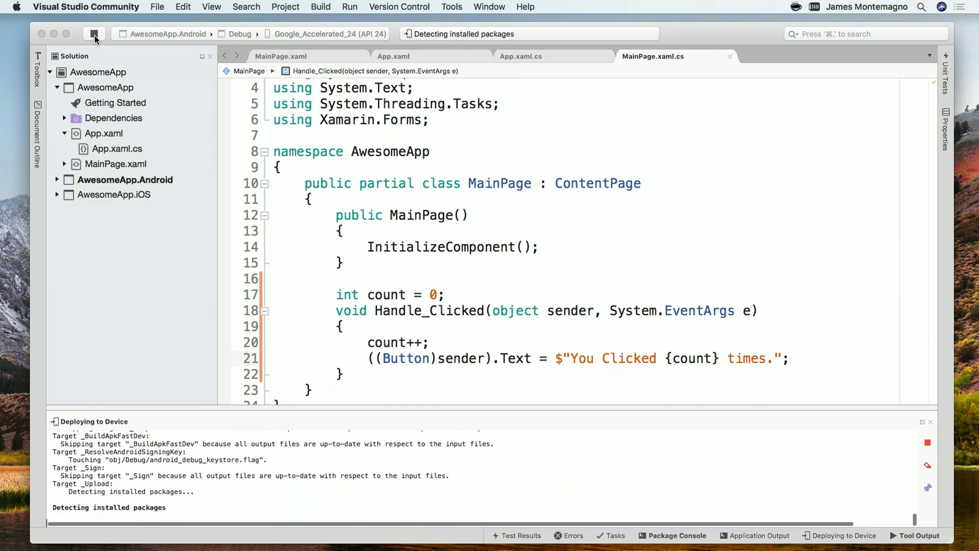
{"action": "left_click", "coordinate": [94, 34]}
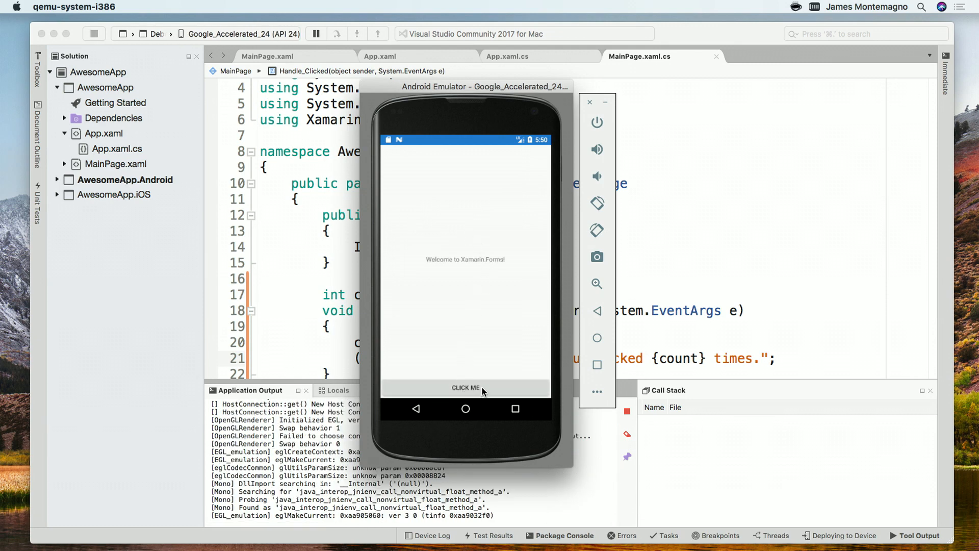
{"action": "left_click", "coordinate": [465, 387]}
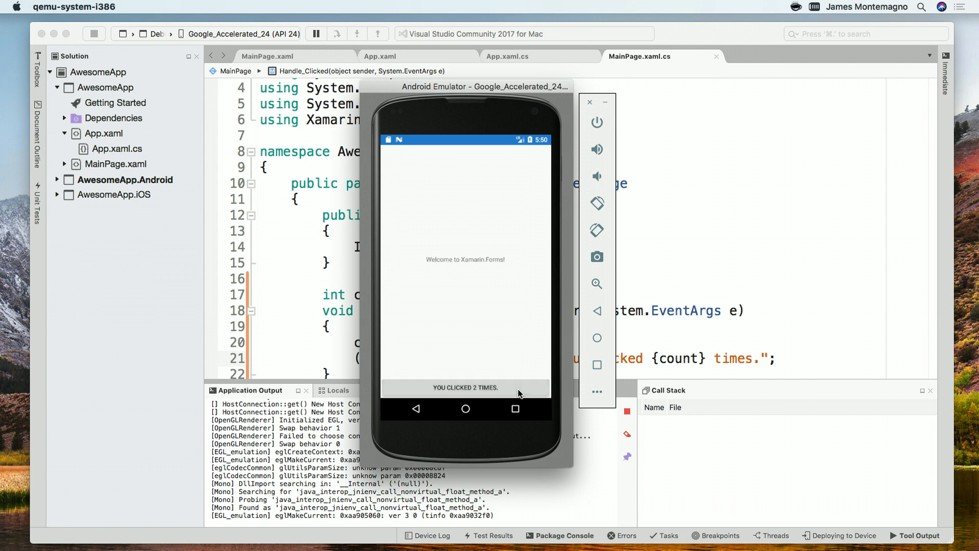
{"action": "left_click", "coordinate": [465, 387]}
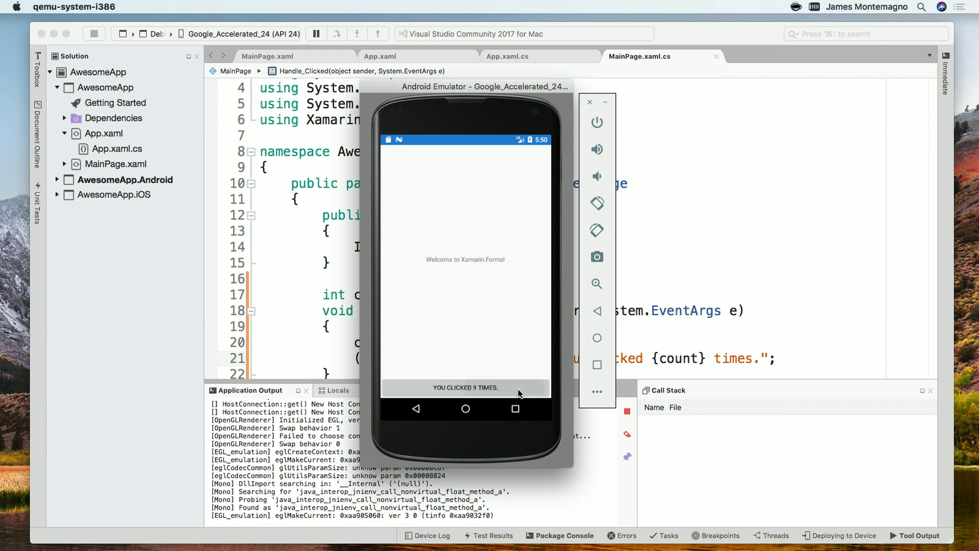
{"action": "left_click", "coordinate": [95, 33]}
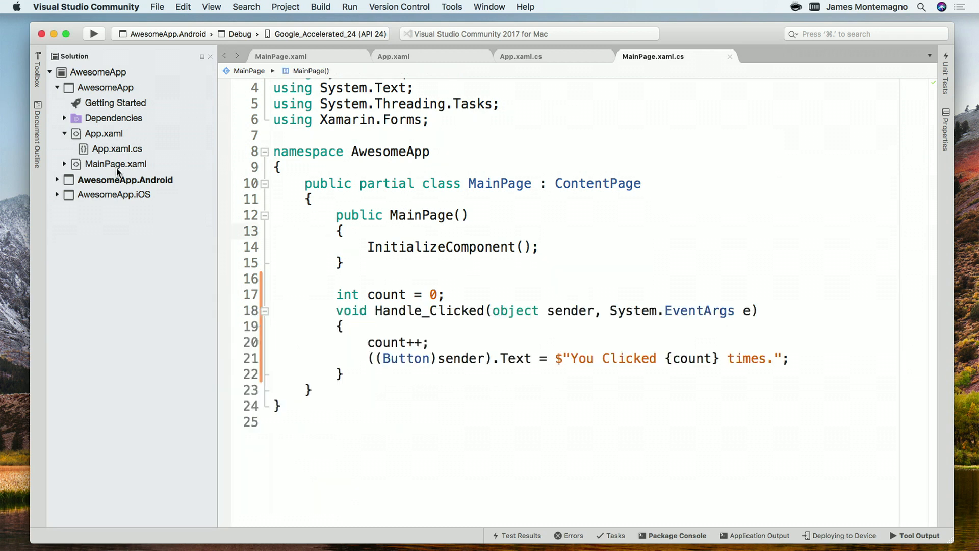
Set AwesomeApp.iOS as startup project and select the iPhone X iOS 11.4 simulator.
{"action": "right_click", "coordinate": [112, 193]}
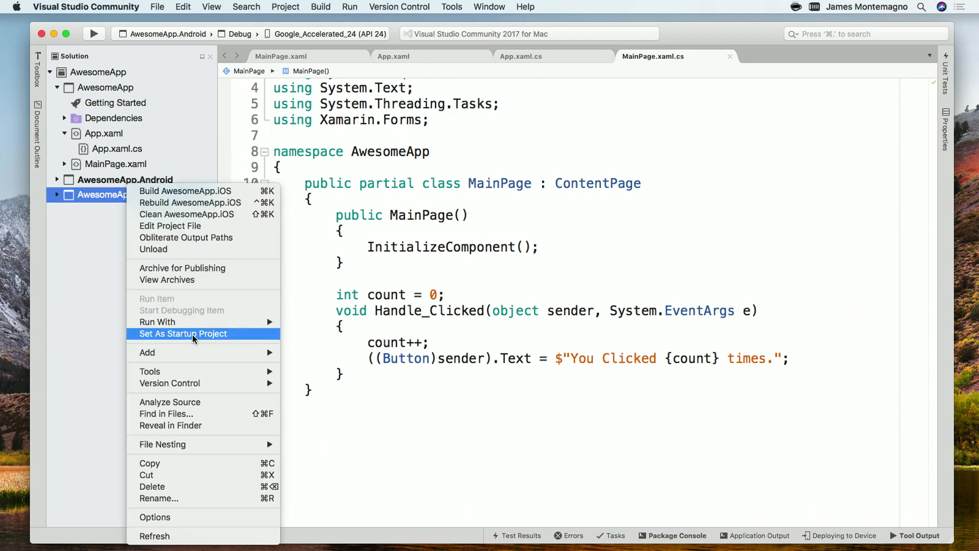
{"action": "left_click", "coordinate": [181, 333]}
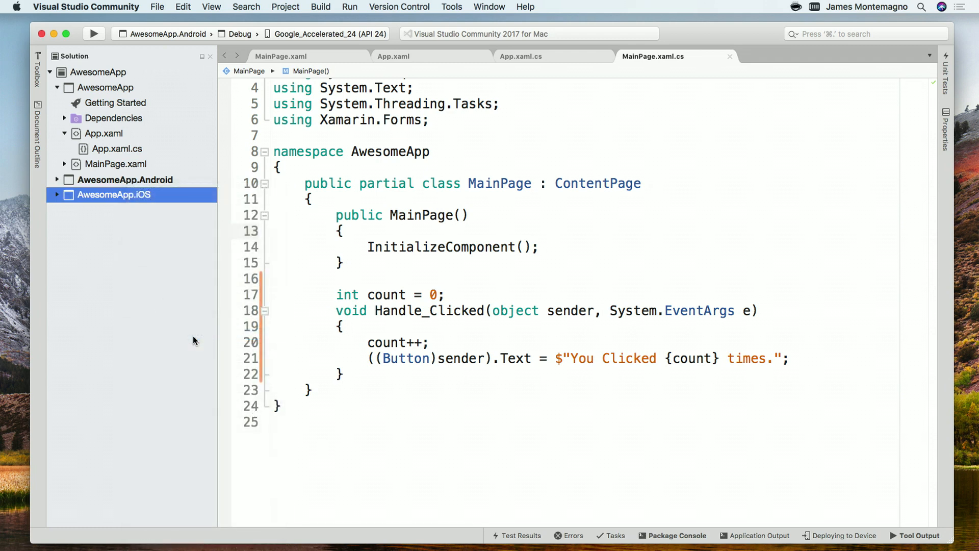
{"action": "left_click", "coordinate": [113, 195]}
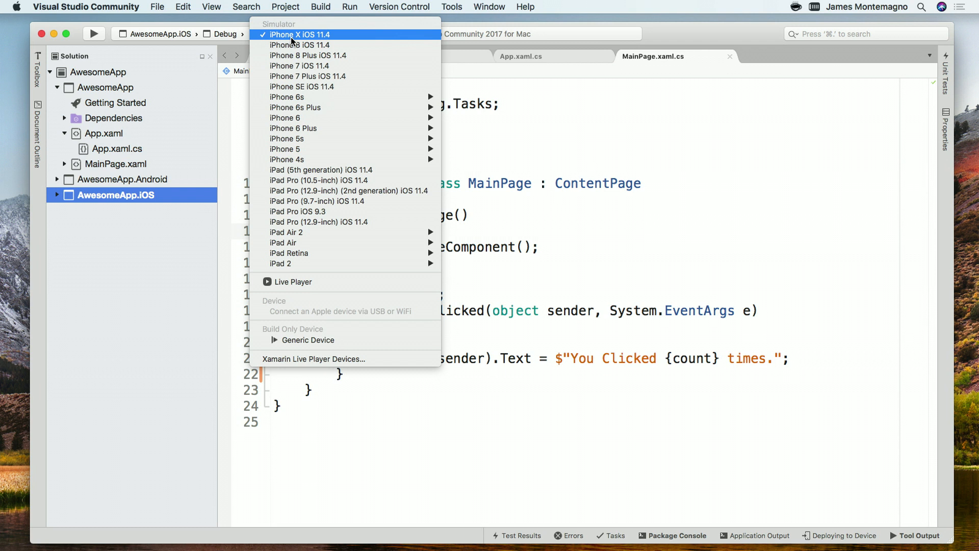
{"action": "left_click", "coordinate": [302, 35]}
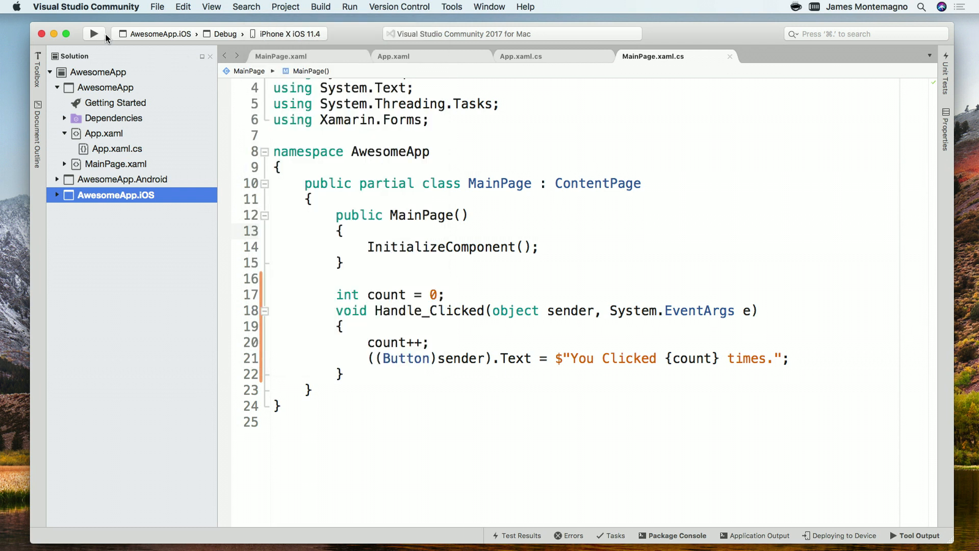
Run AwesomeApp.iOS so it launches on the iPhone X iOS 11.4 simulator.
{"action": "left_click", "coordinate": [93, 33]}
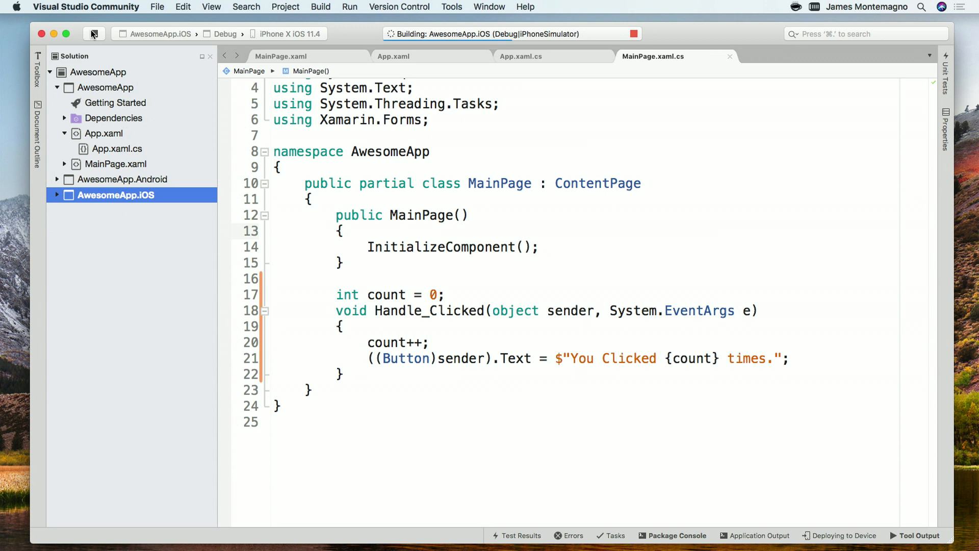
{"action": "left_click", "coordinate": [93, 33]}
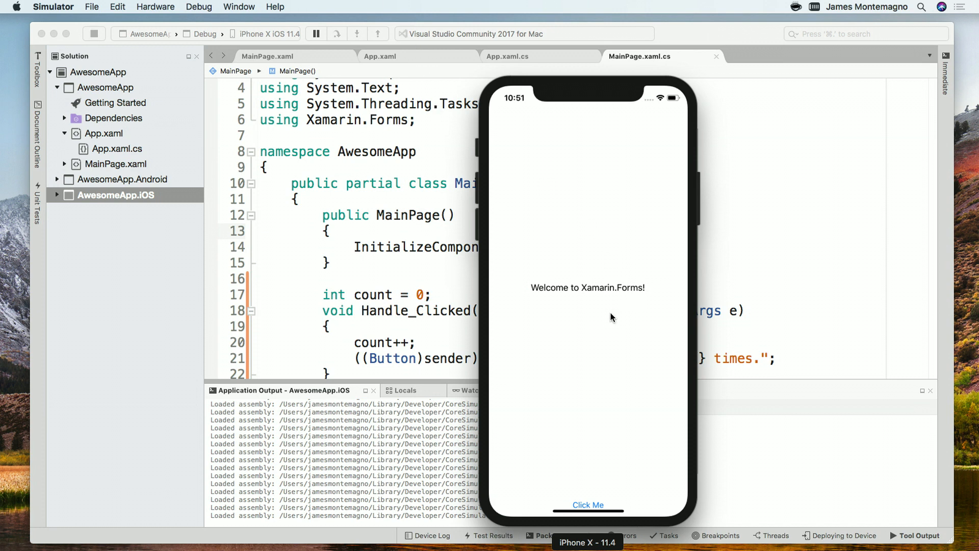
Tap the Click Me button until it shows 'You Clicked 6 times.'.
{"action": "left_click", "coordinate": [587, 505]}
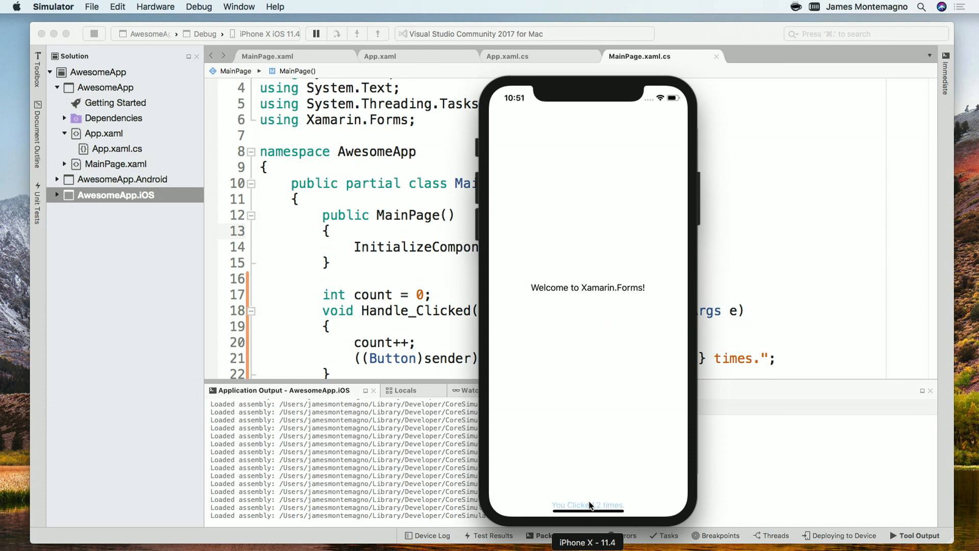
{"action": "left_click", "coordinate": [587, 505]}
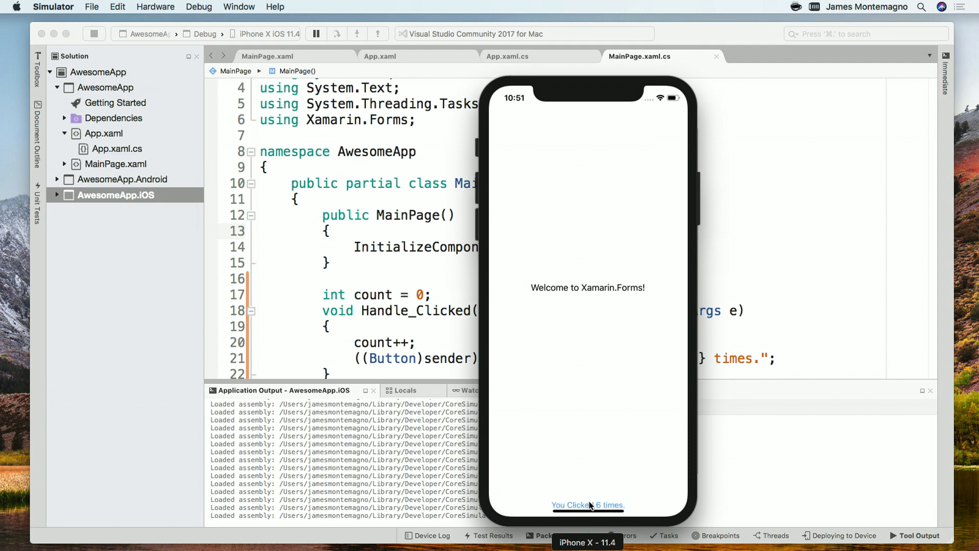
{"action": "mouse_move", "coordinate": [583, 397]}
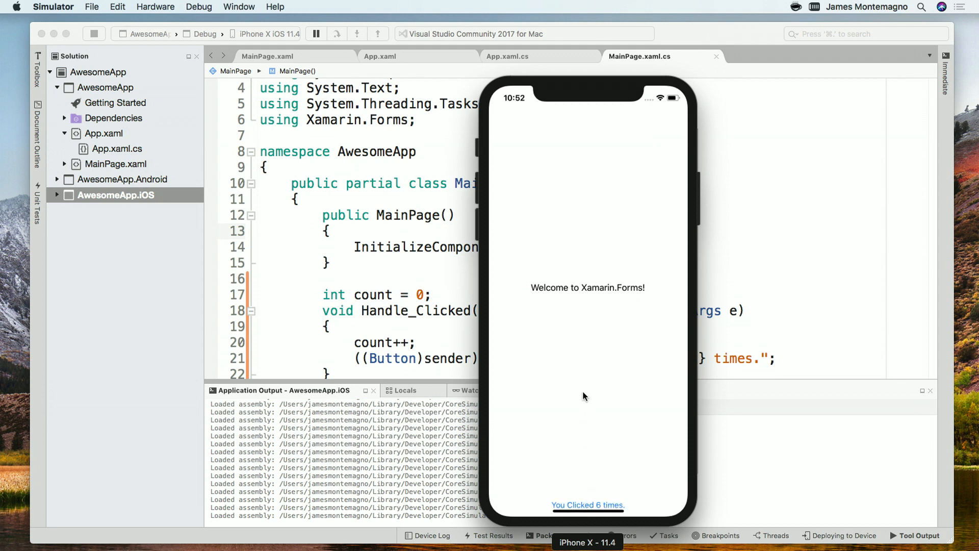